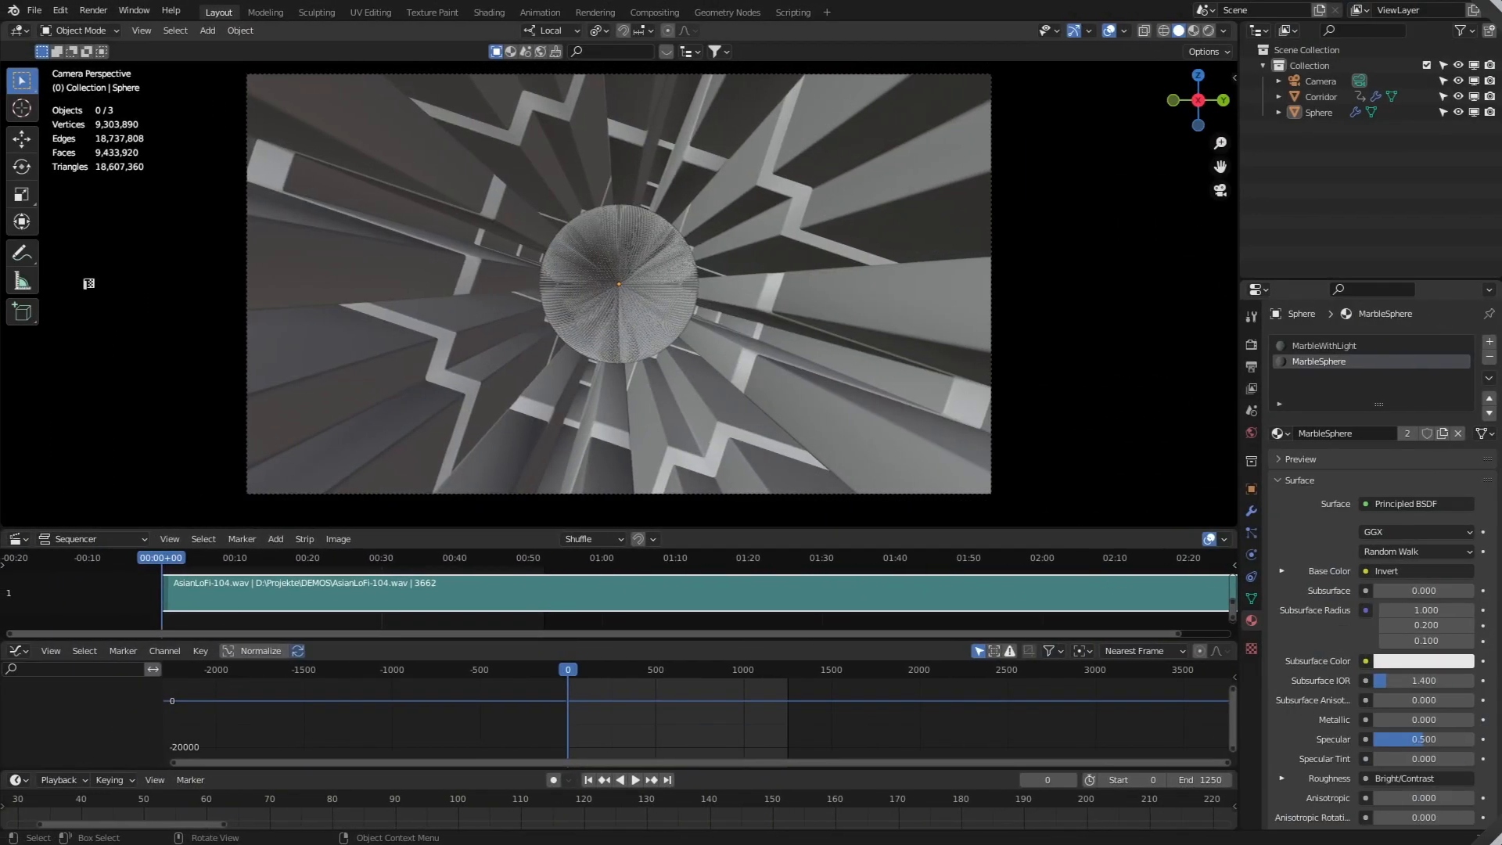
Show the AsianLoFi-104.wav strip's sound properties in the sidebar and enable Display Waveform
click(17, 539)
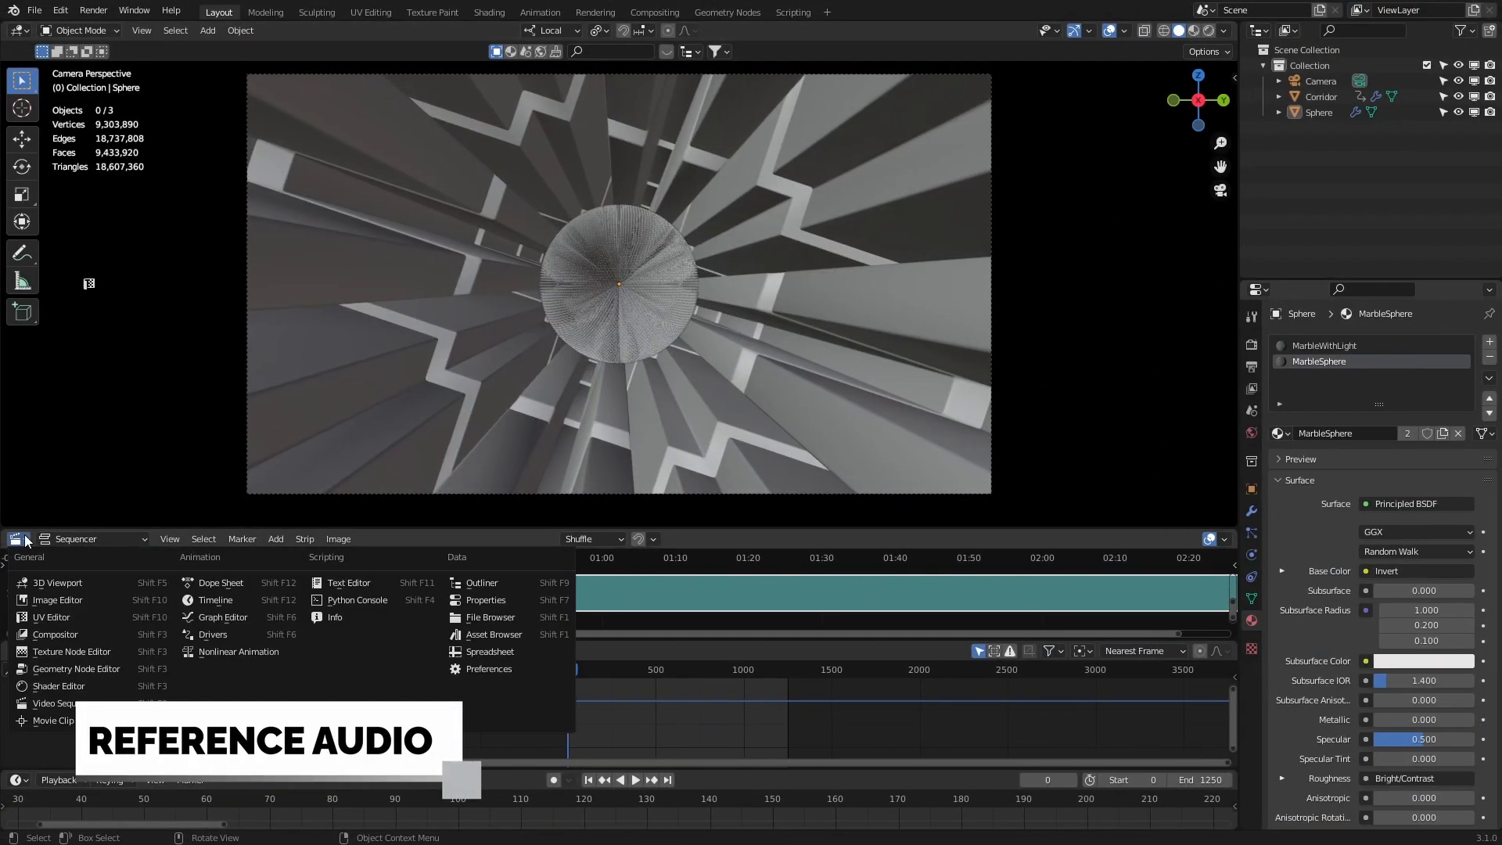
mouse_move(74, 703)
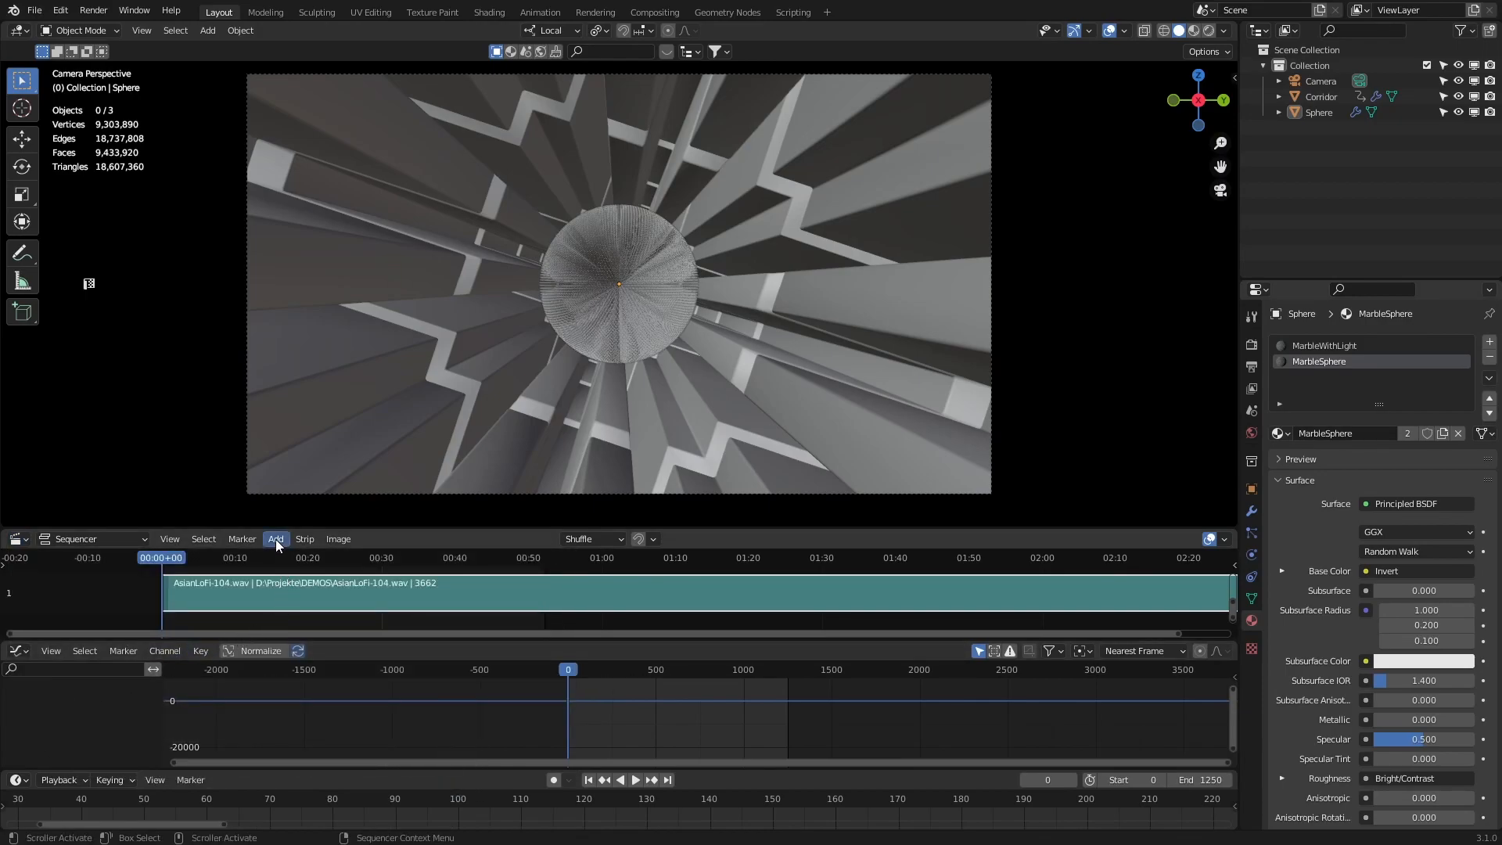
click(276, 539)
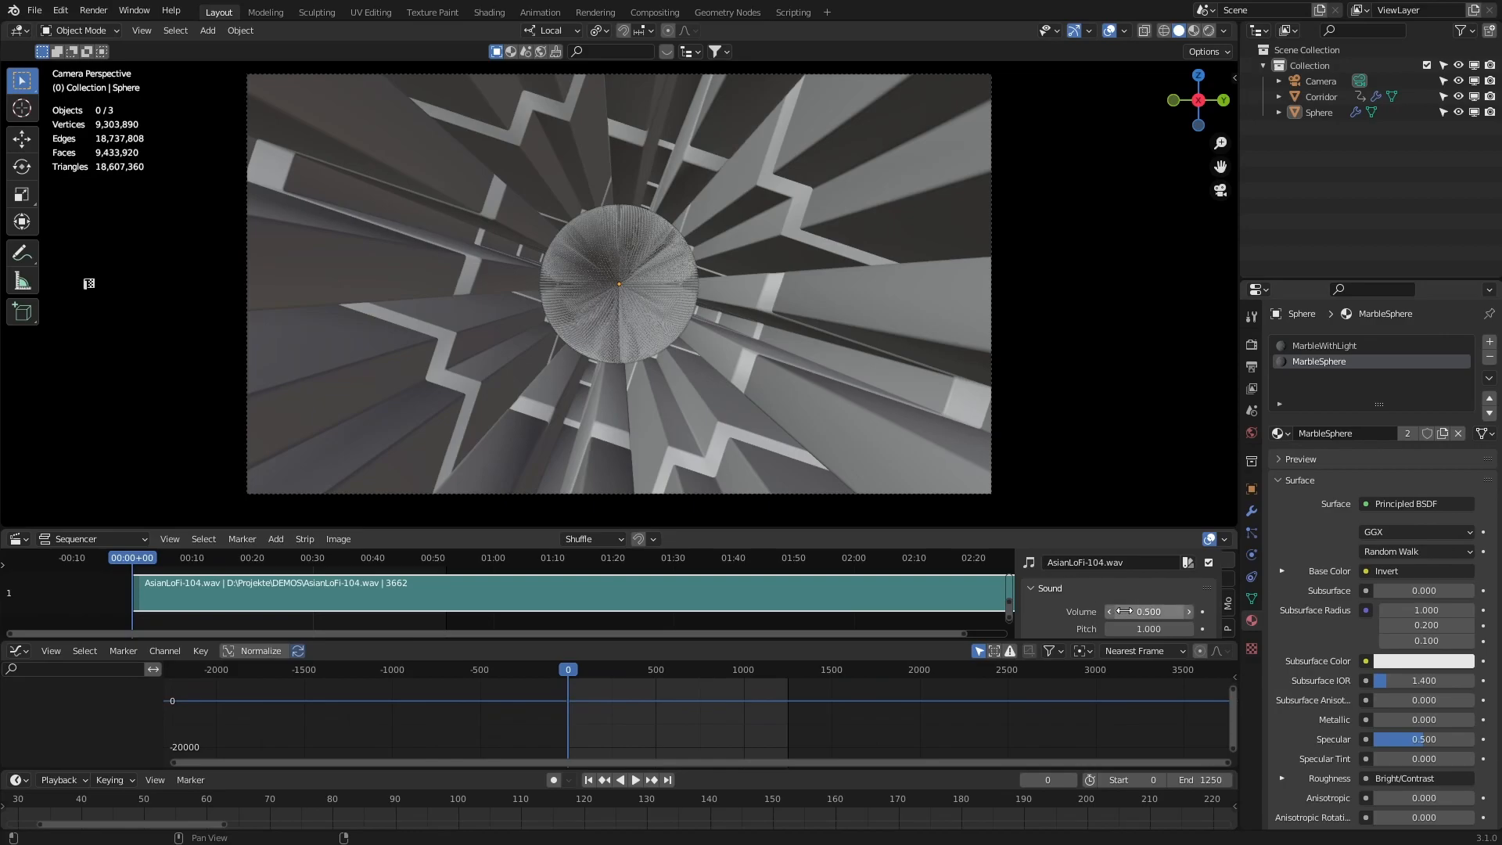
scroll(down, 3)
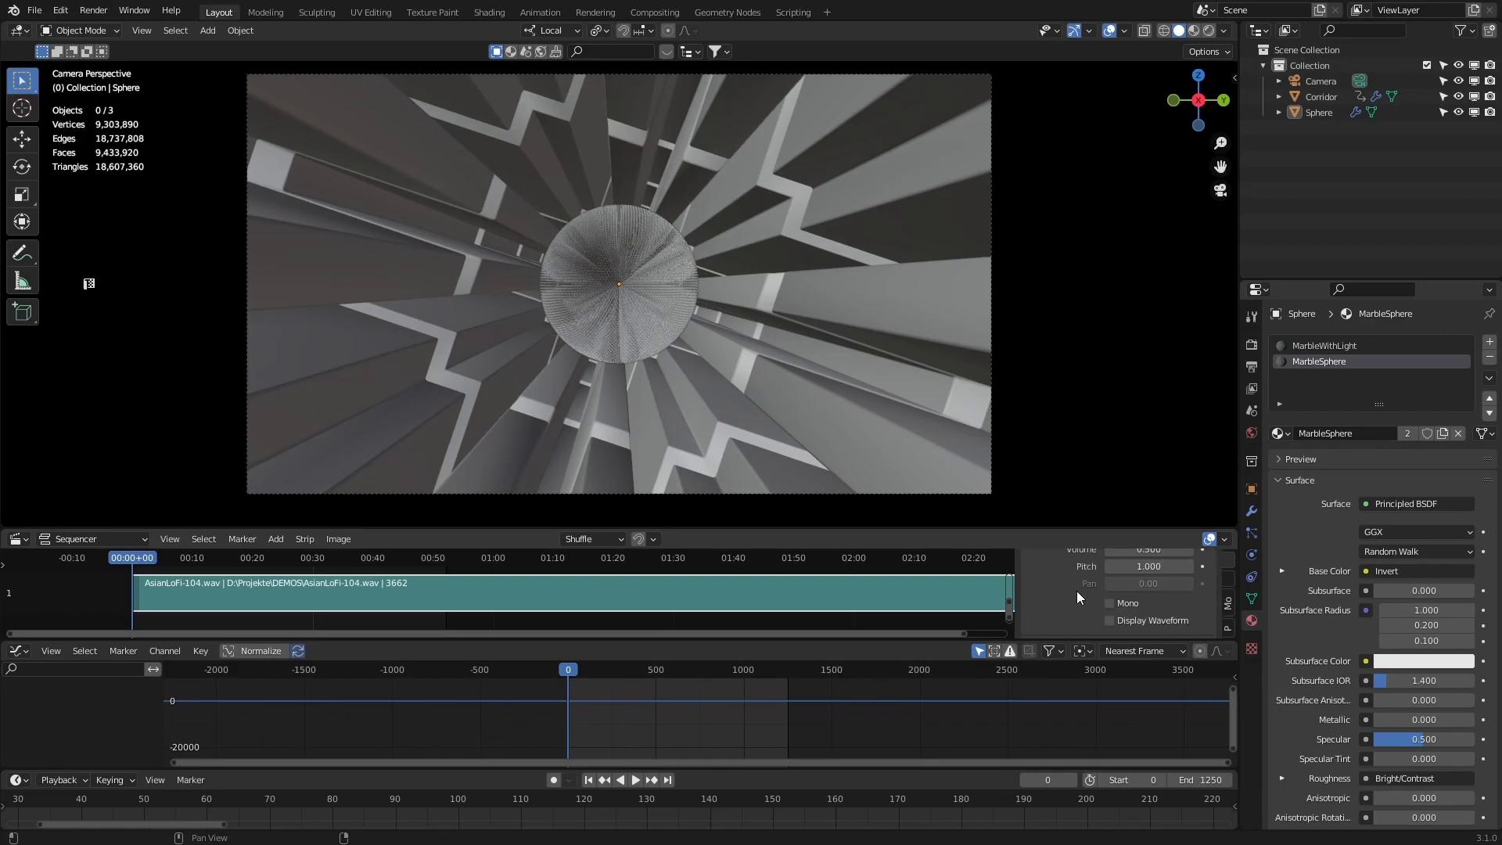
click(1109, 589)
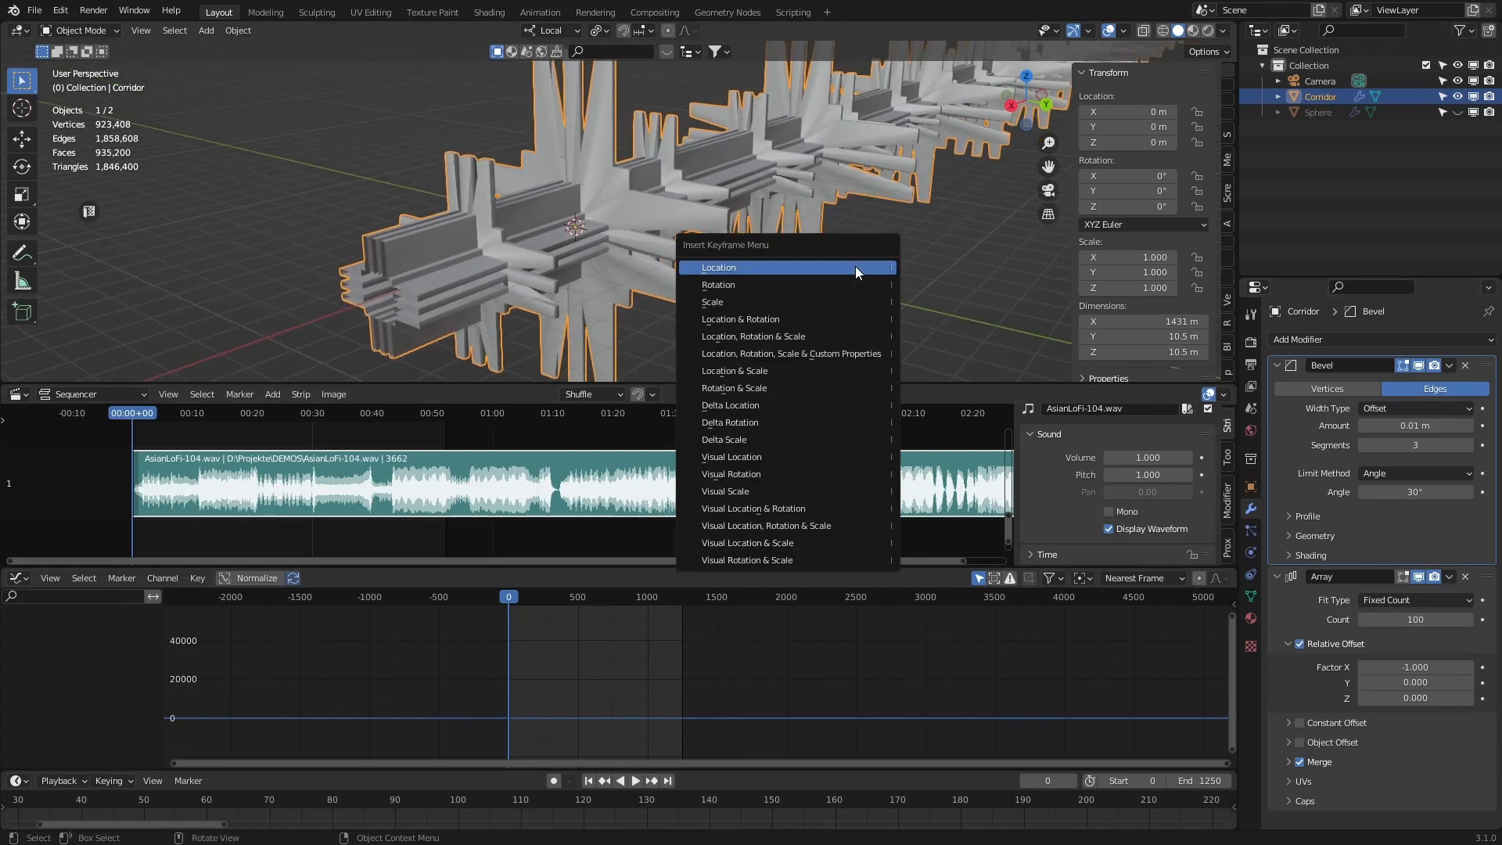
Keyframe the Corridor's location and start Bake Sound to F-Curves on its transform channels
click(718, 267)
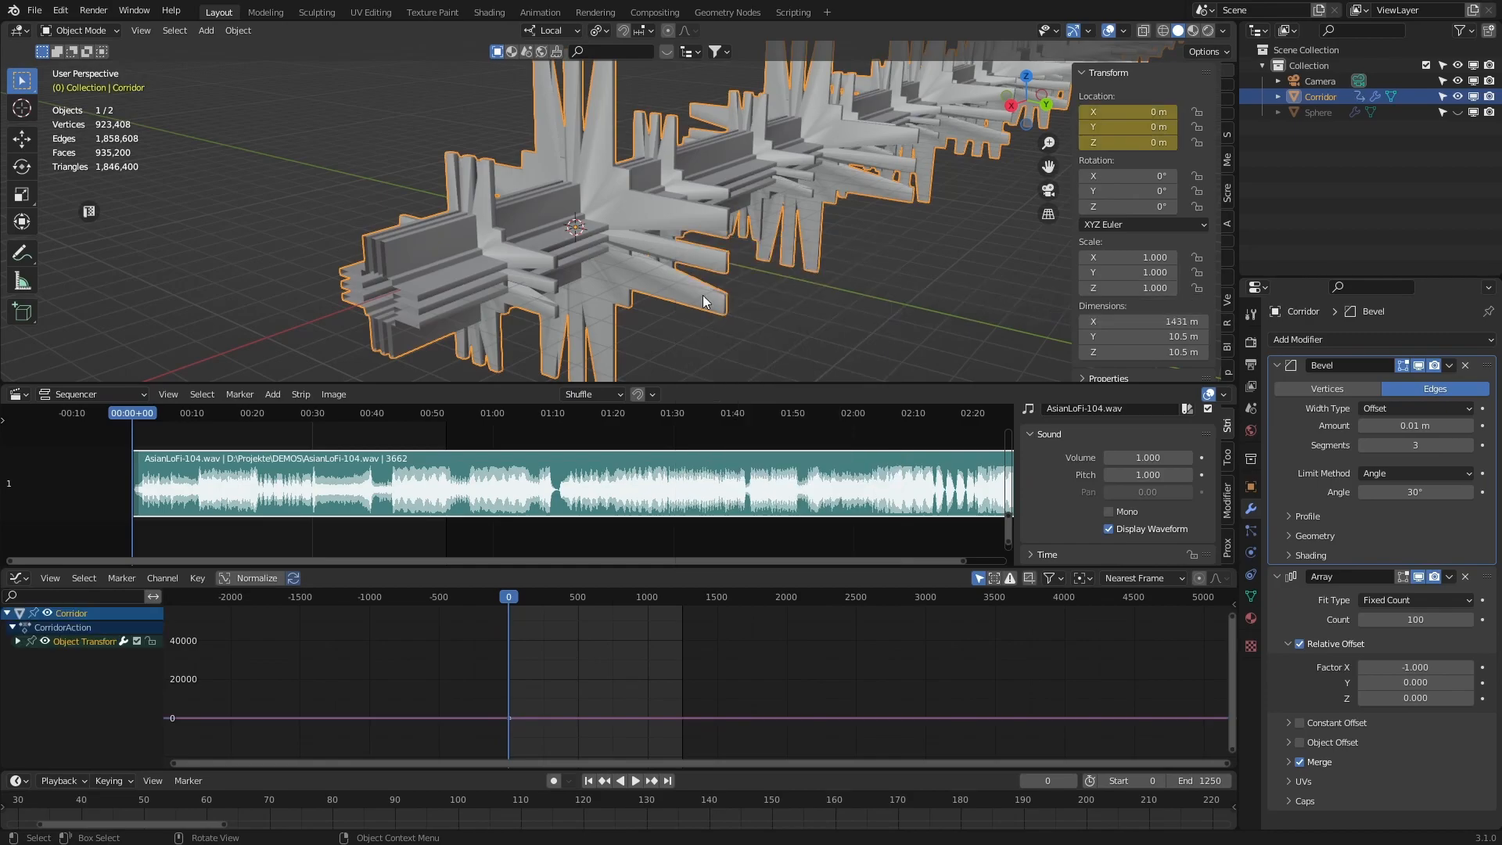
click(18, 641)
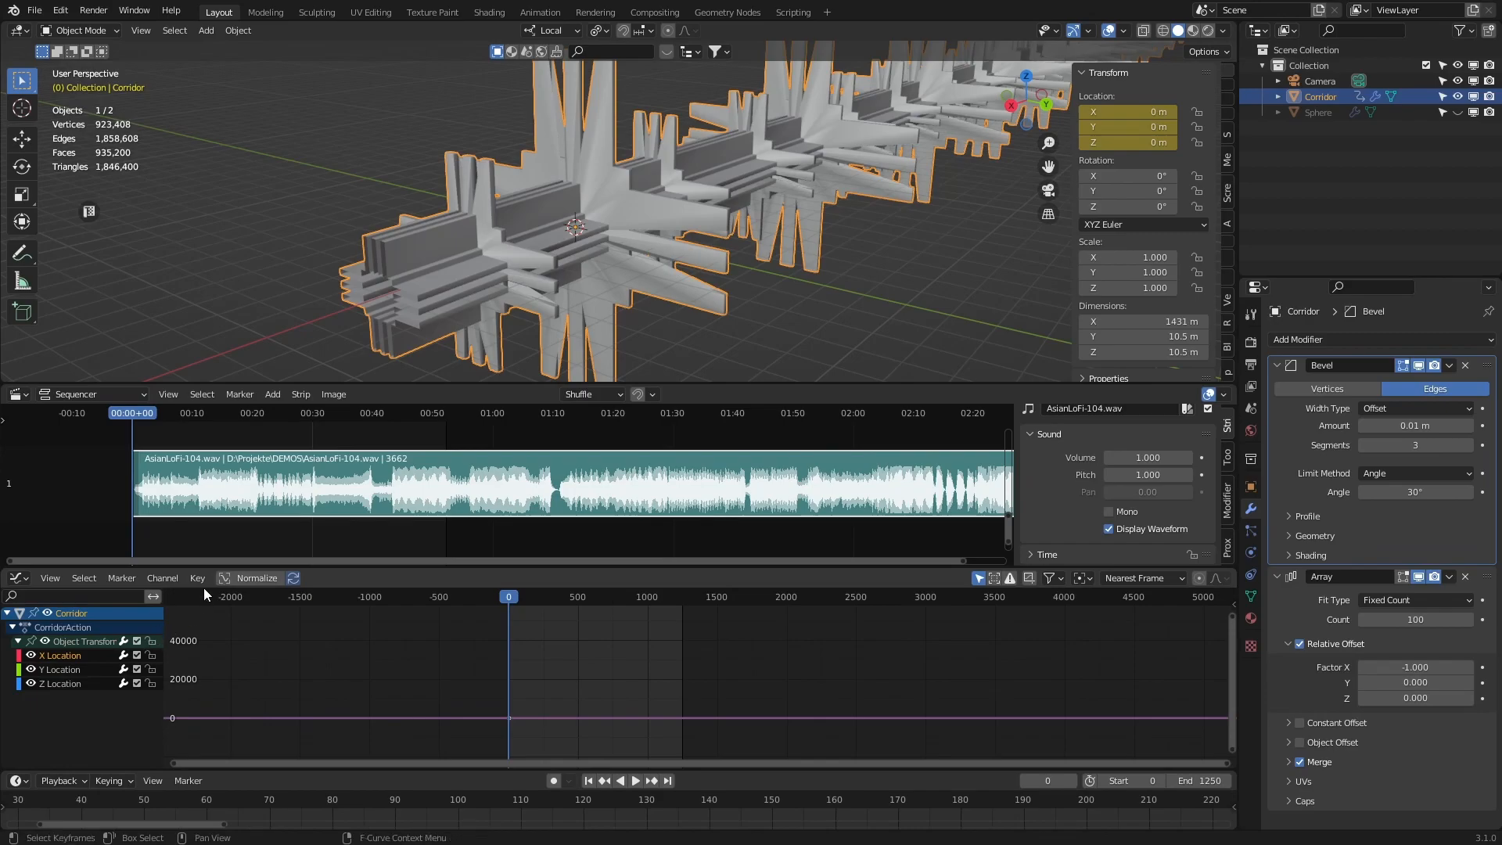
click(197, 578)
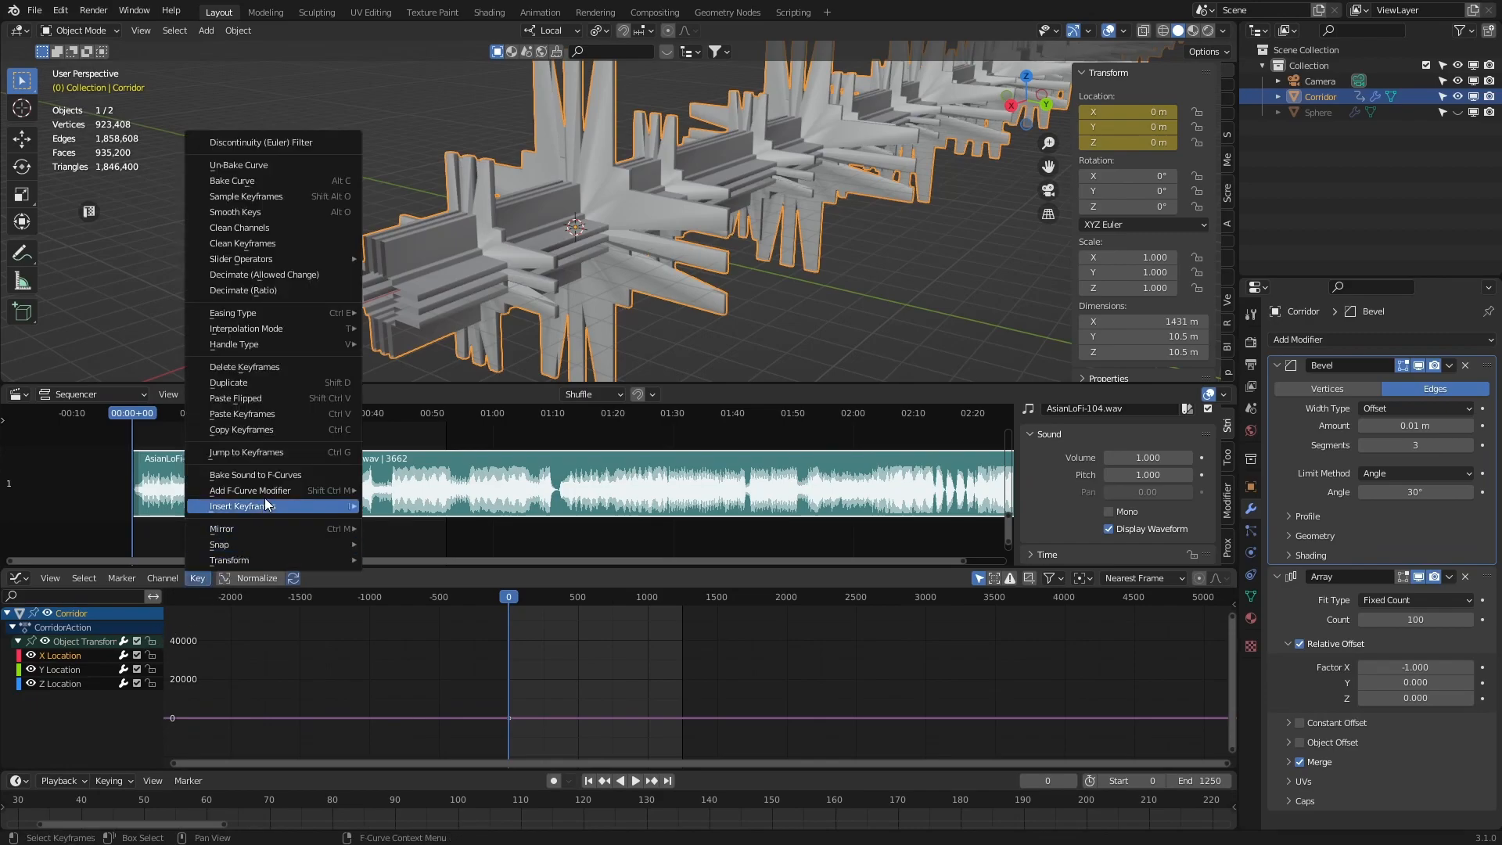
click(255, 475)
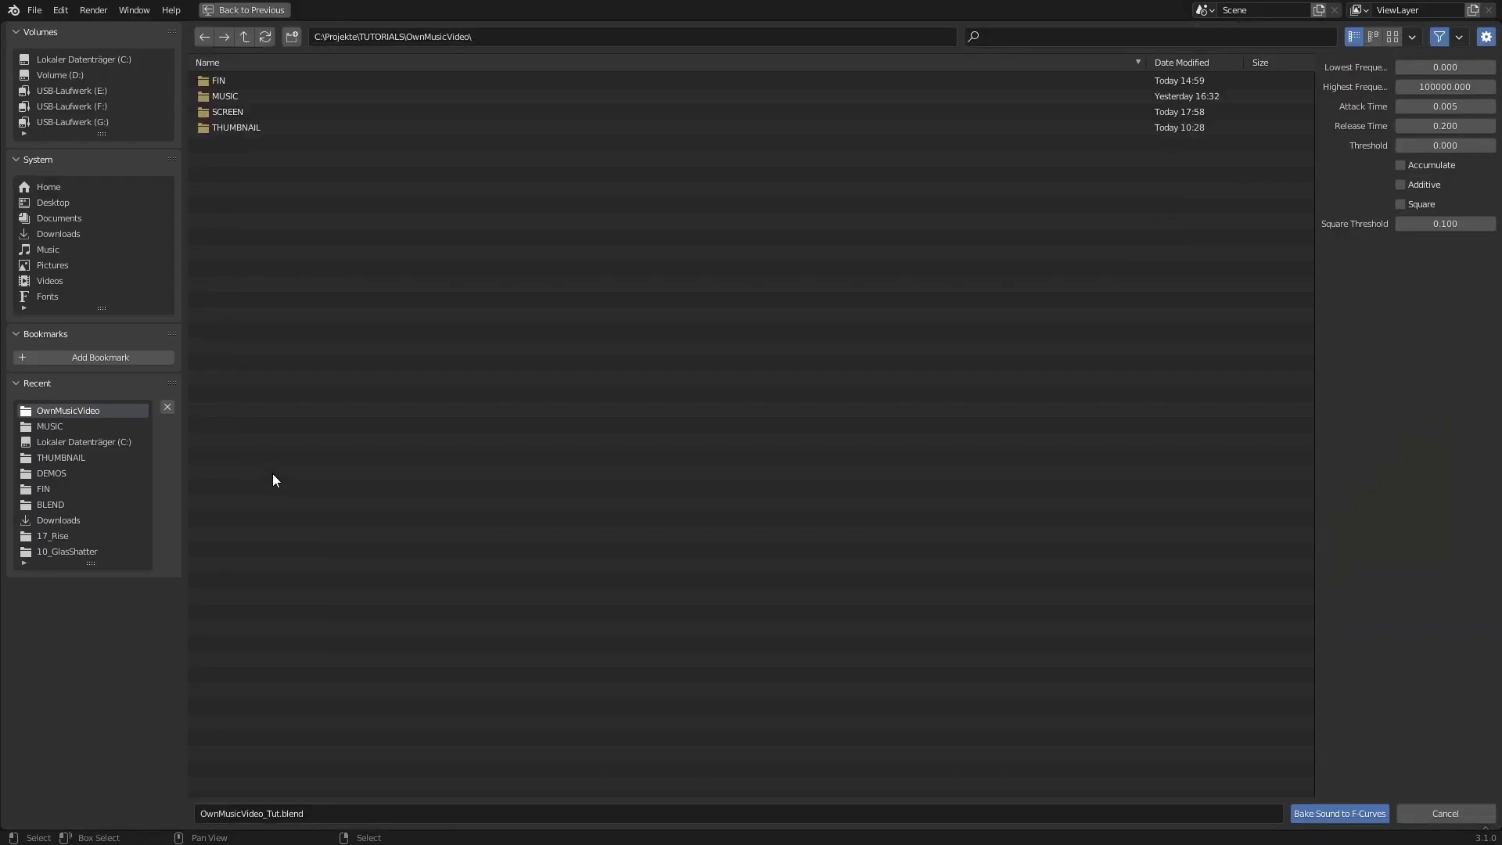
Pick AsianLoFi-104.wav from the MUSIC folder and bake it onto the location curves
double_click(227, 95)
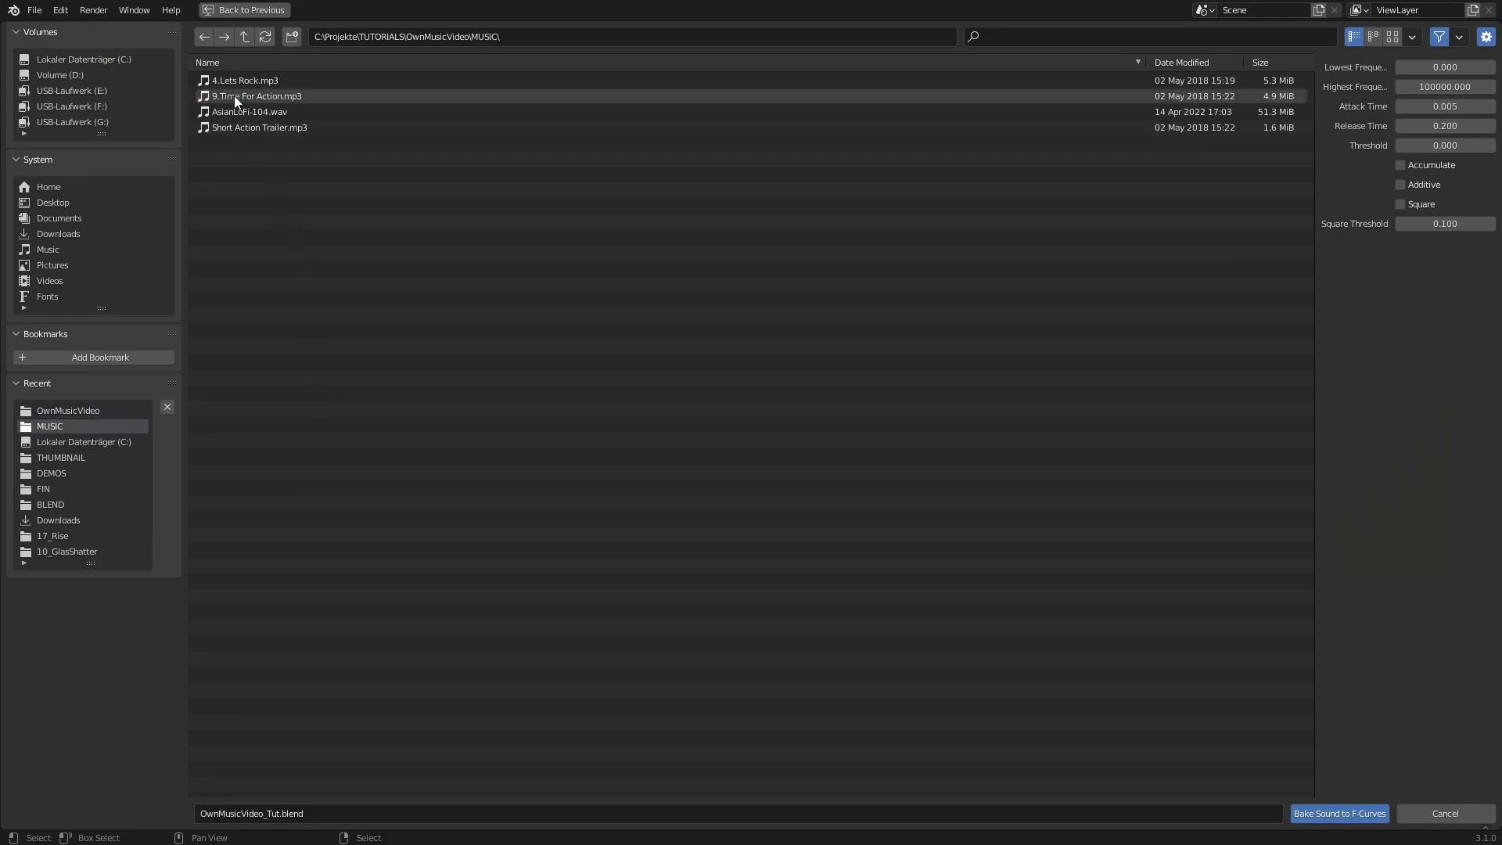
click(250, 111)
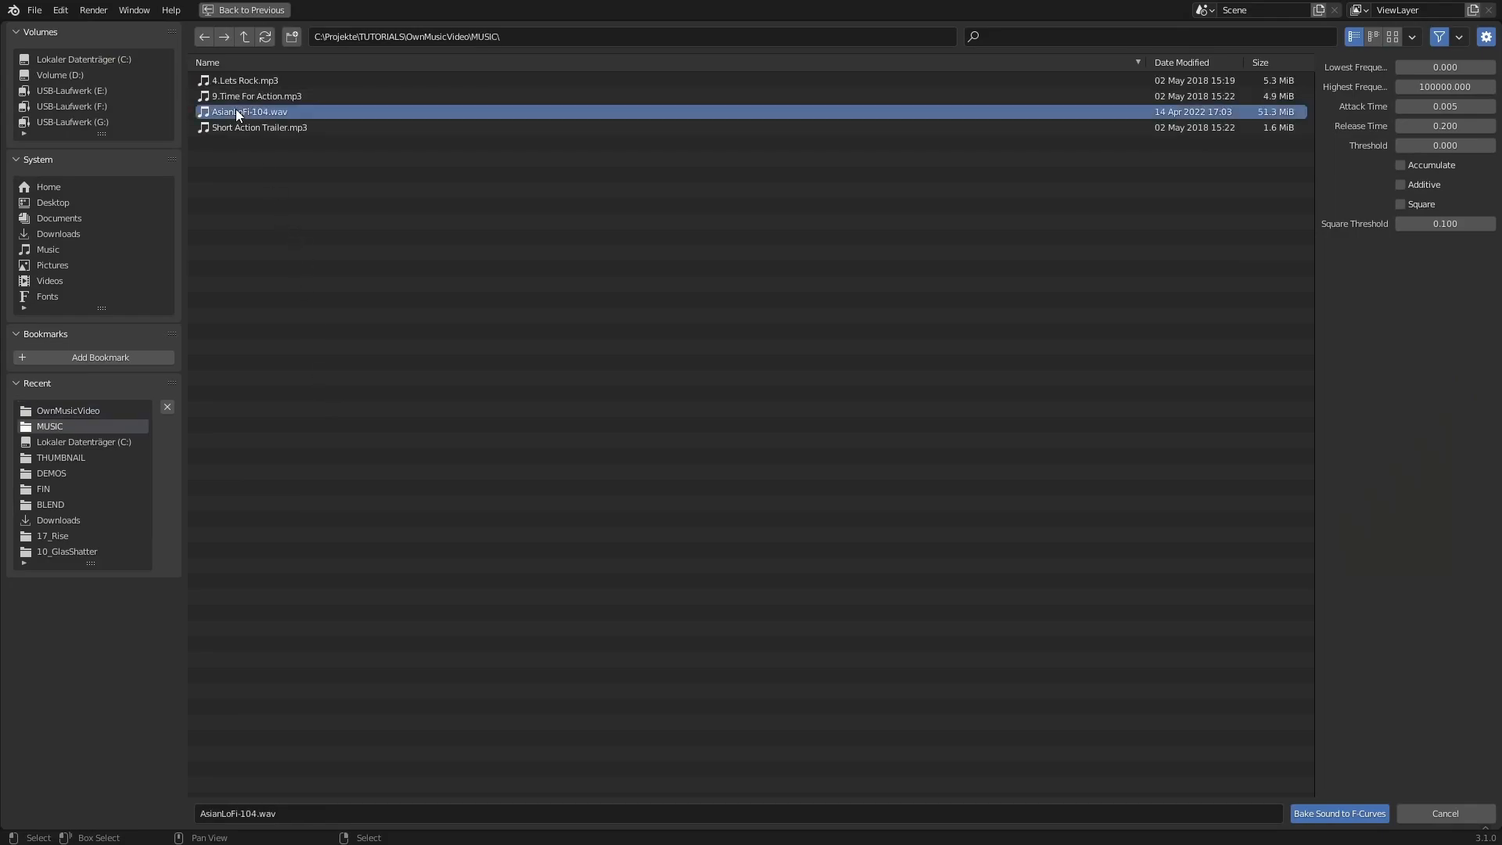
click(1339, 813)
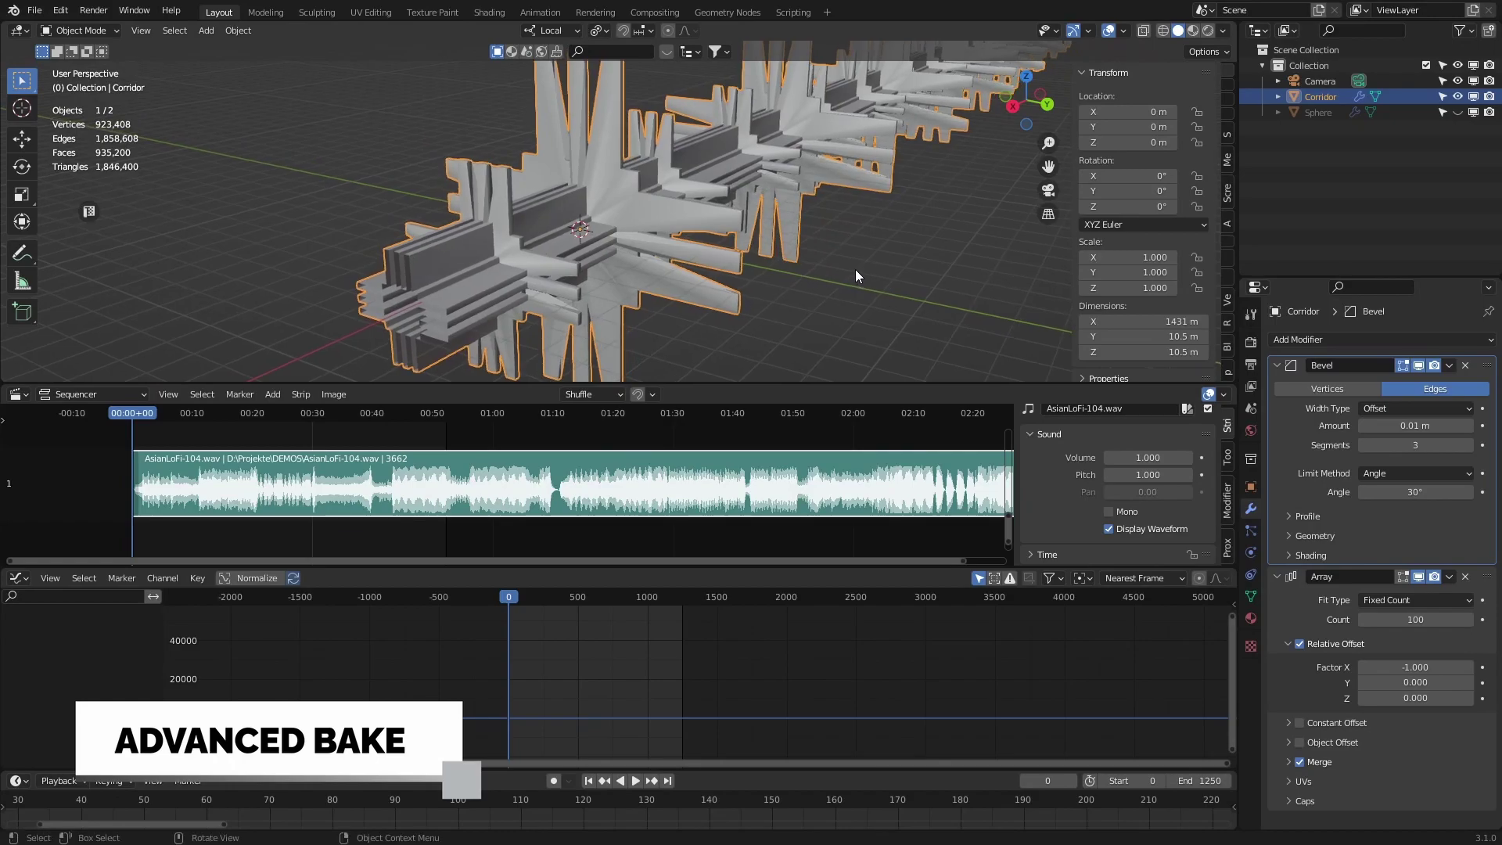
Re-keyframe the Corridor's location and start a sound bake on the X Location curve only
key(i)
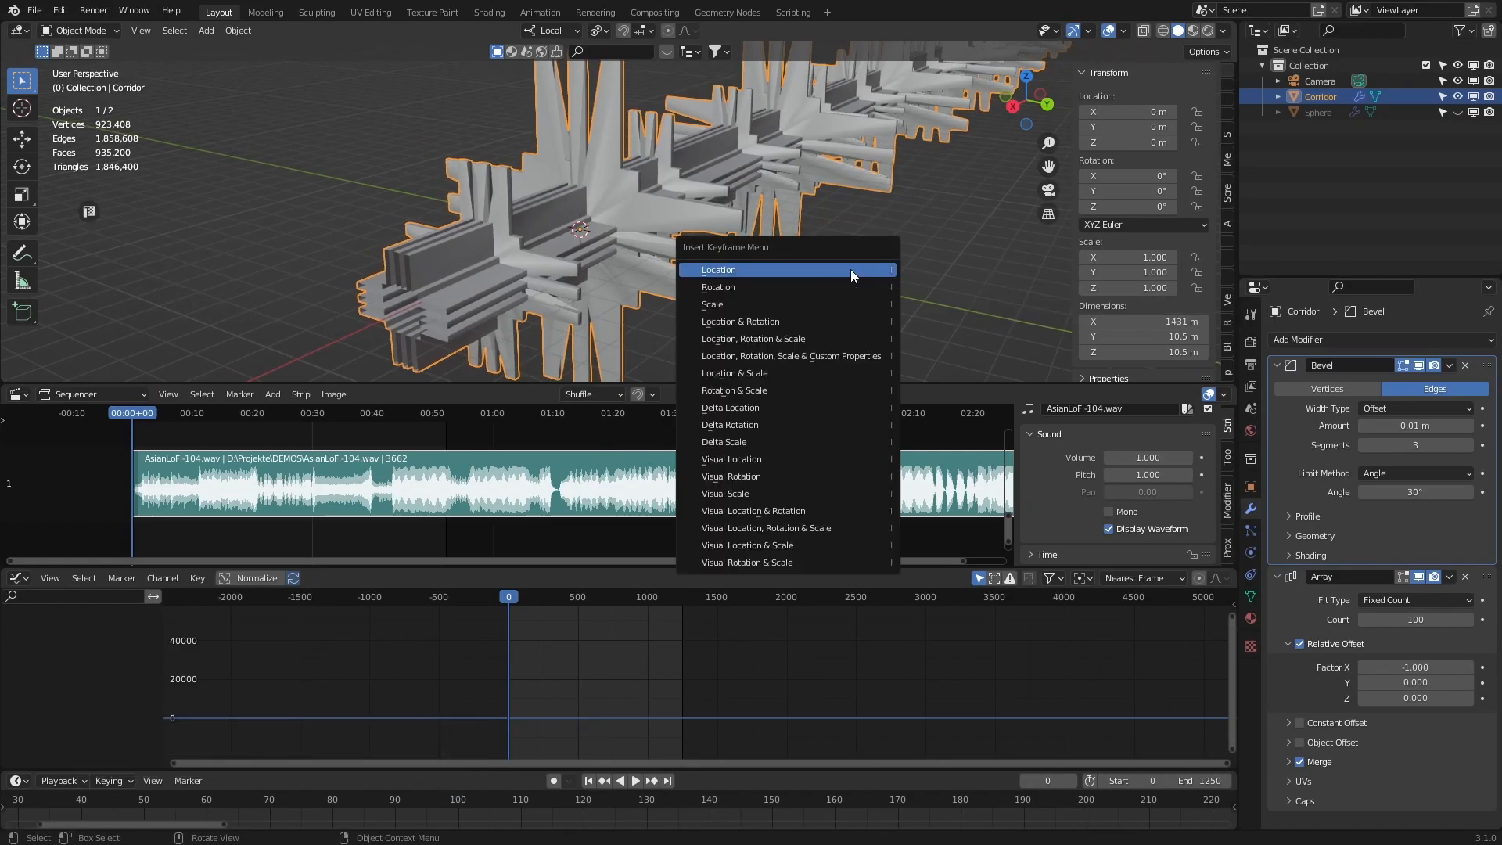
click(718, 269)
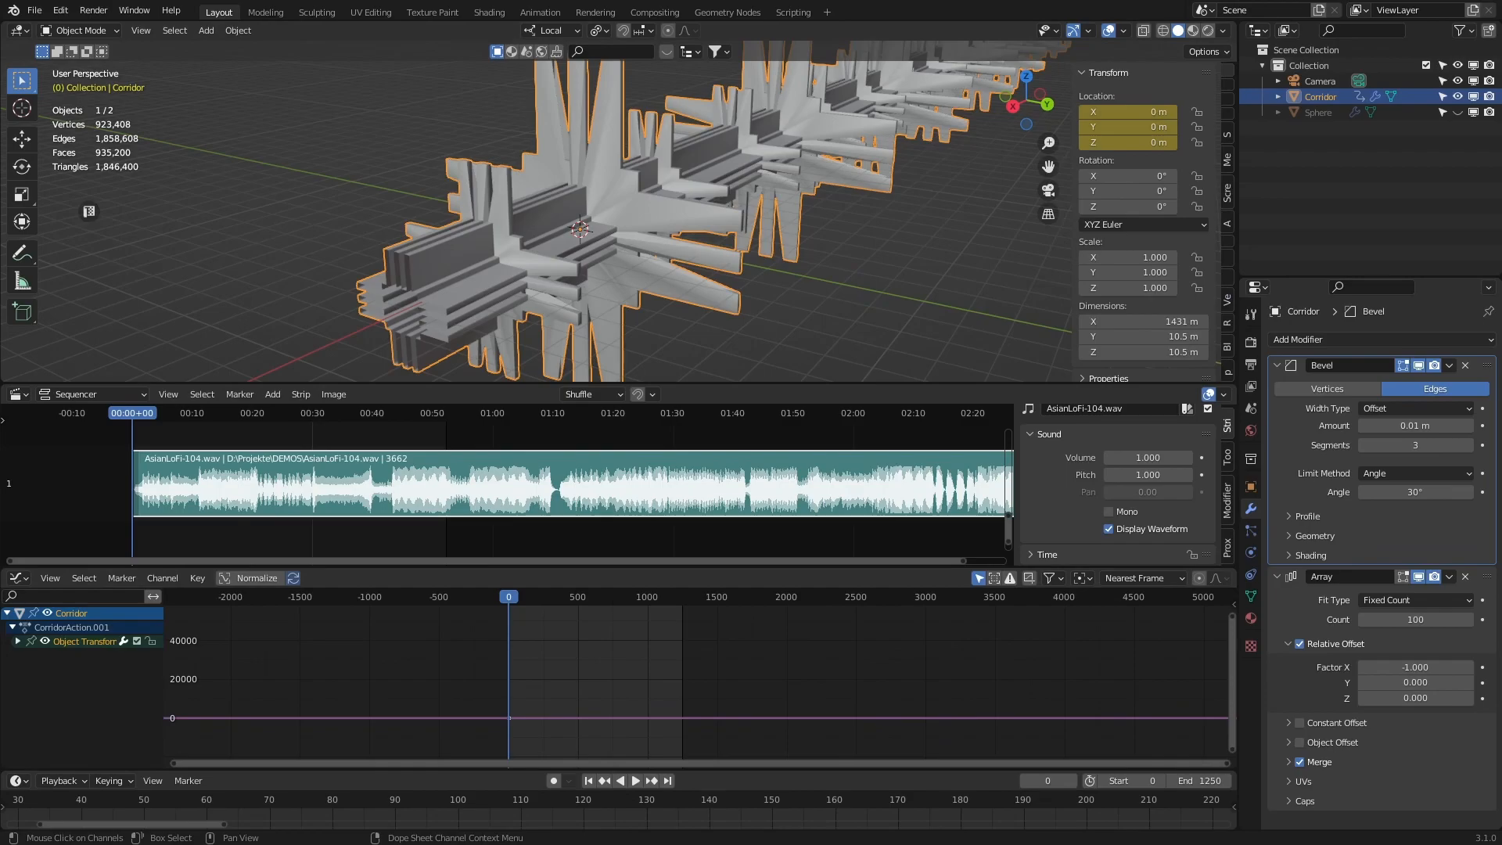
click(20, 641)
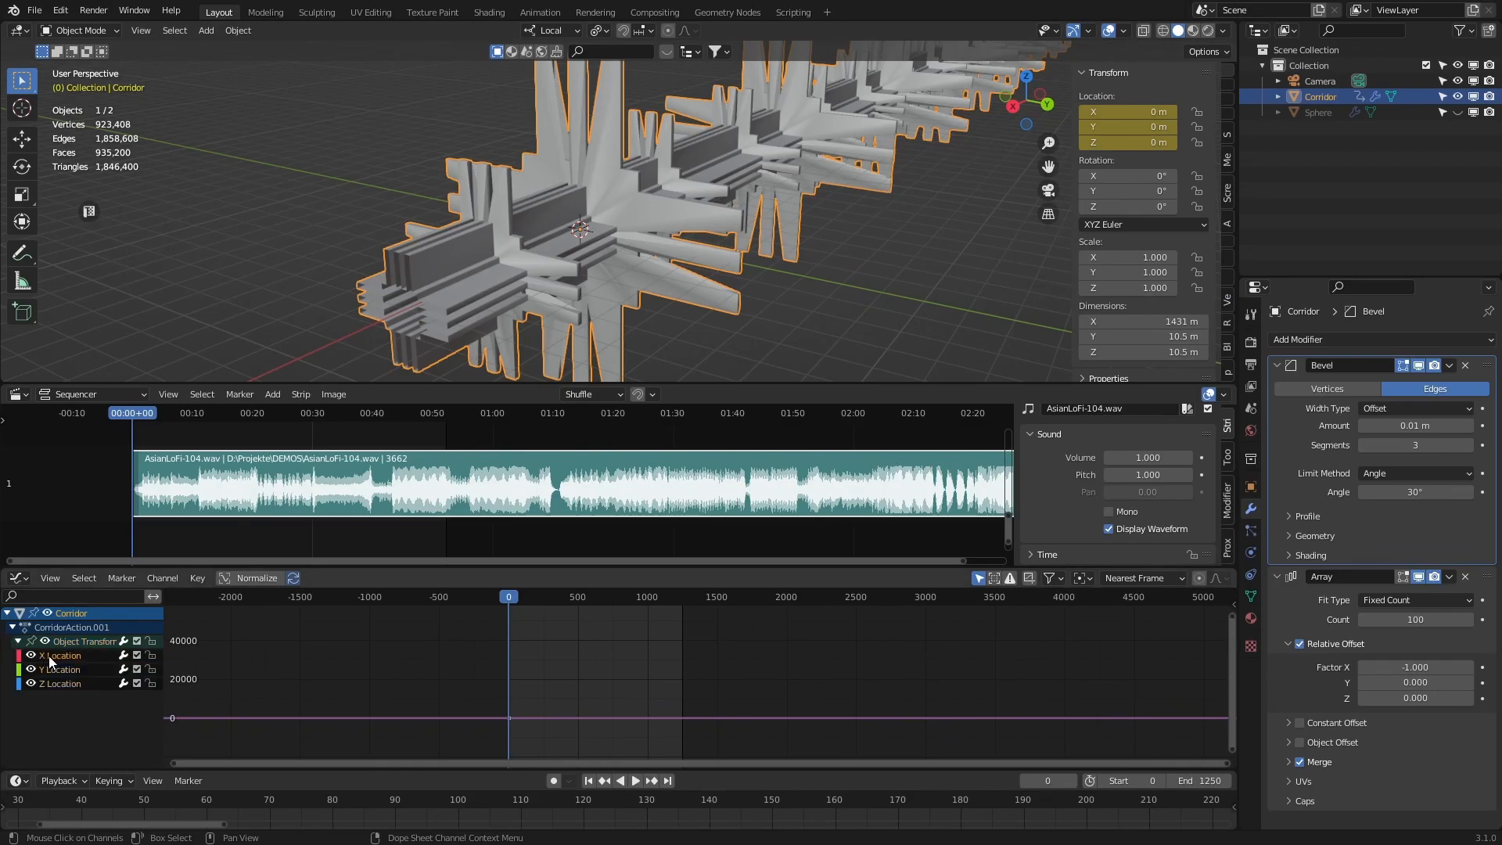
click(197, 578)
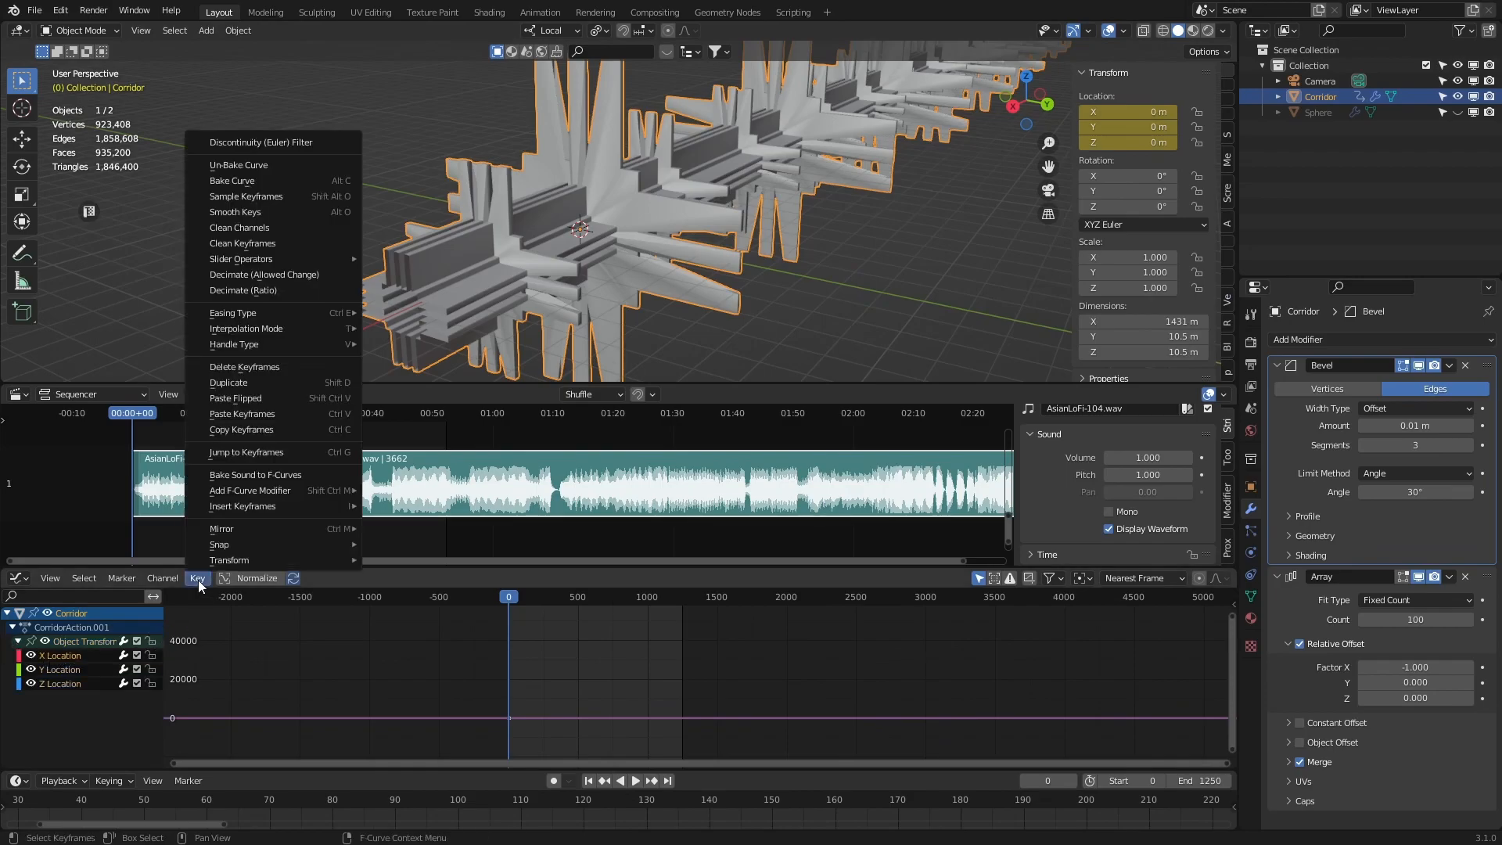
click(255, 475)
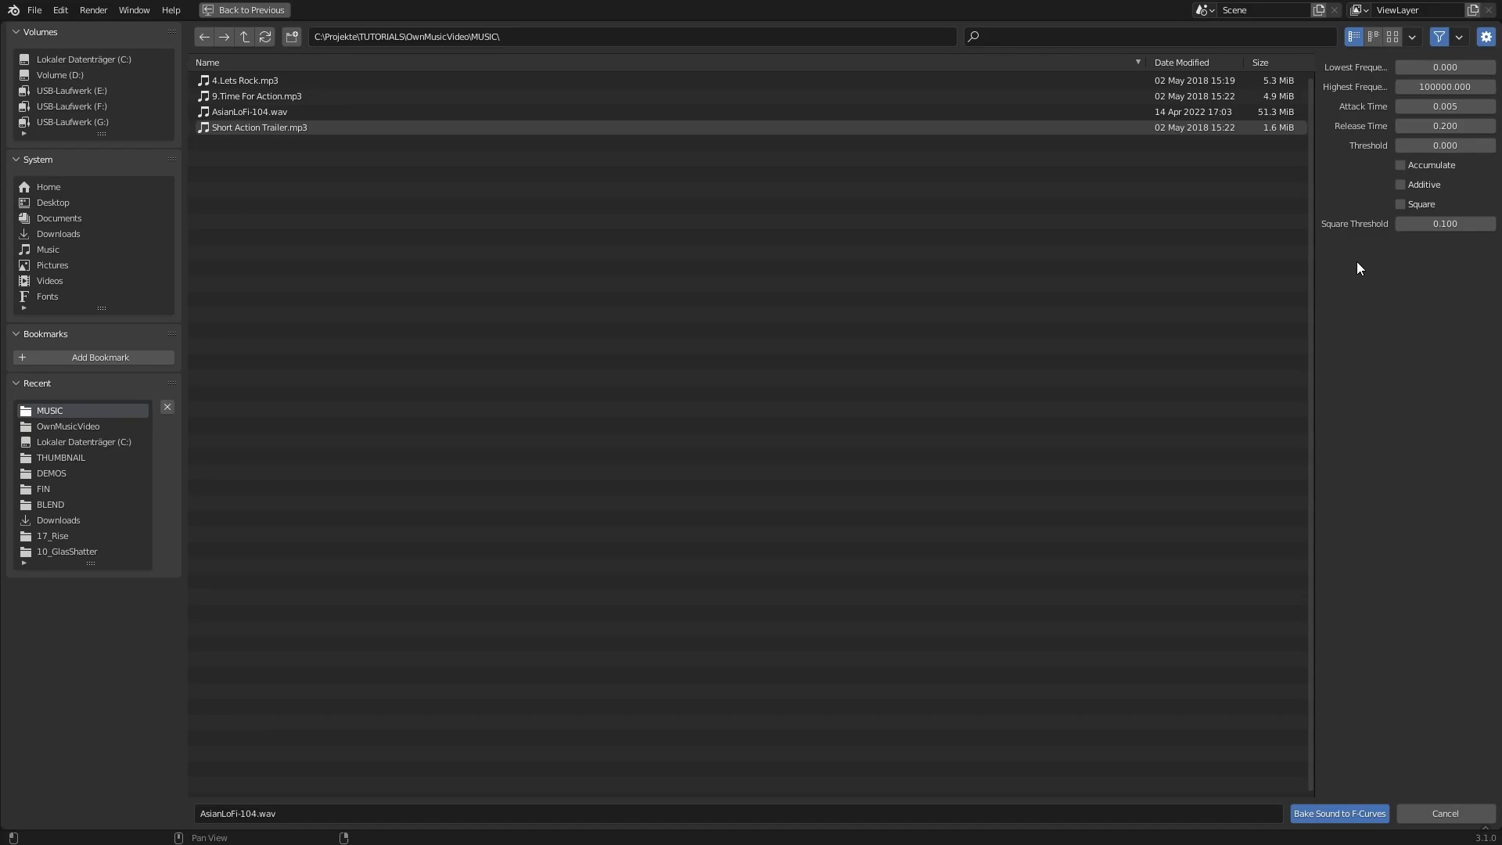
mouse_move(1388, 89)
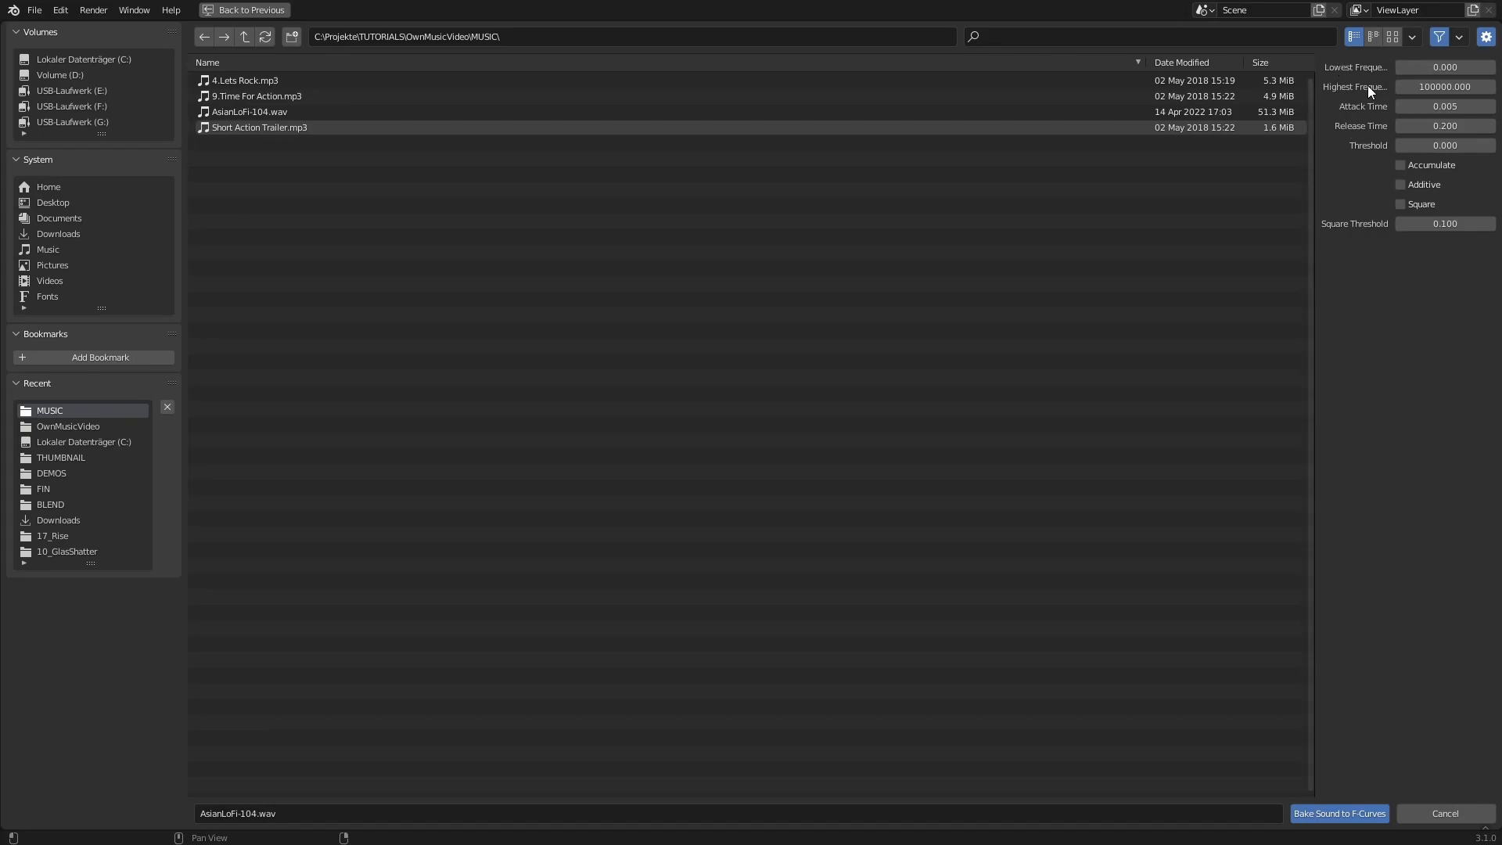
mouse_move(1358, 147)
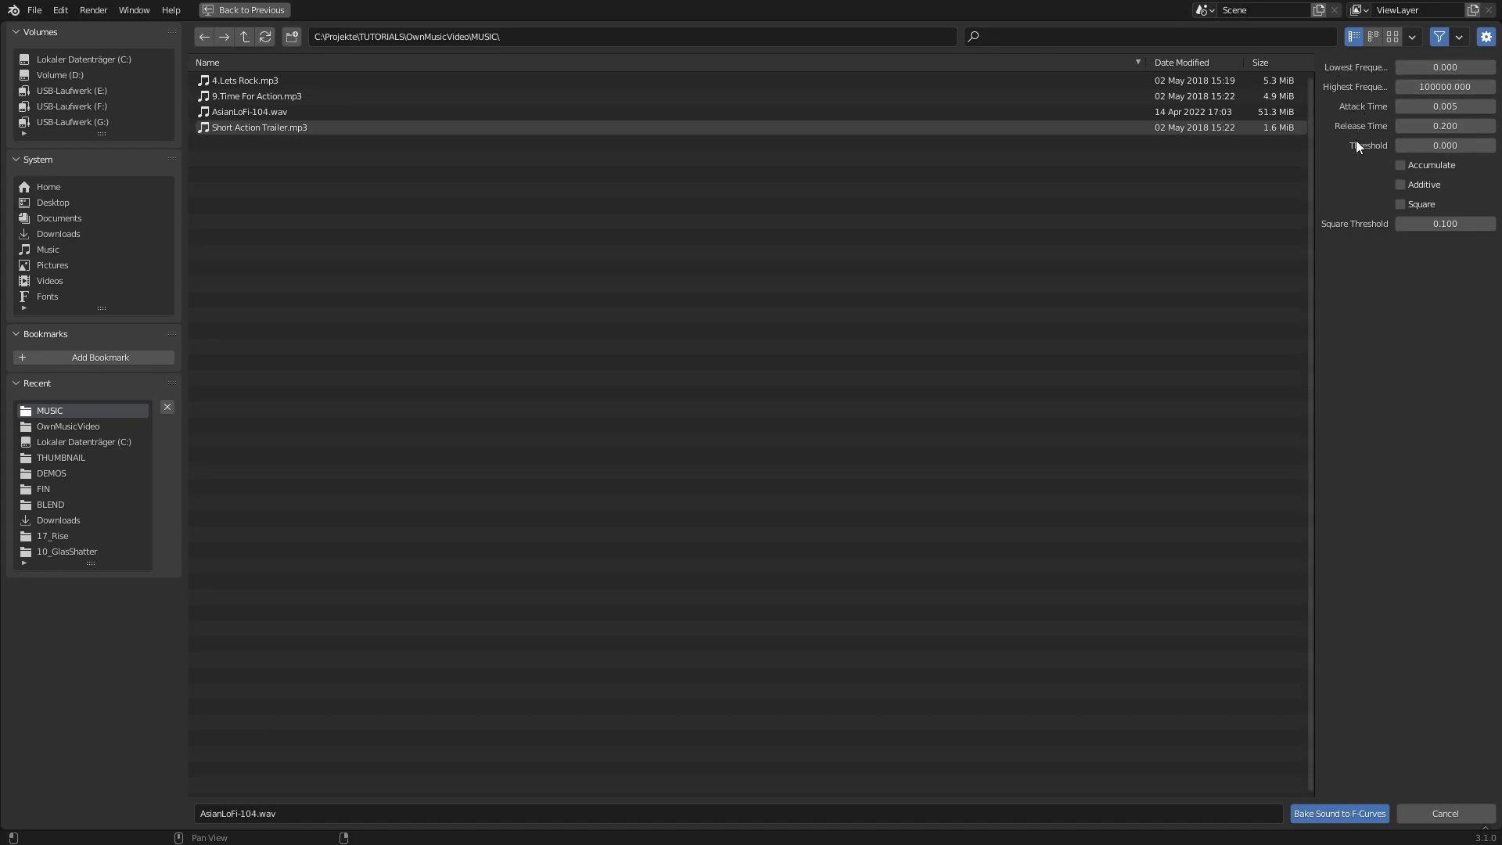
mouse_move(1368, 216)
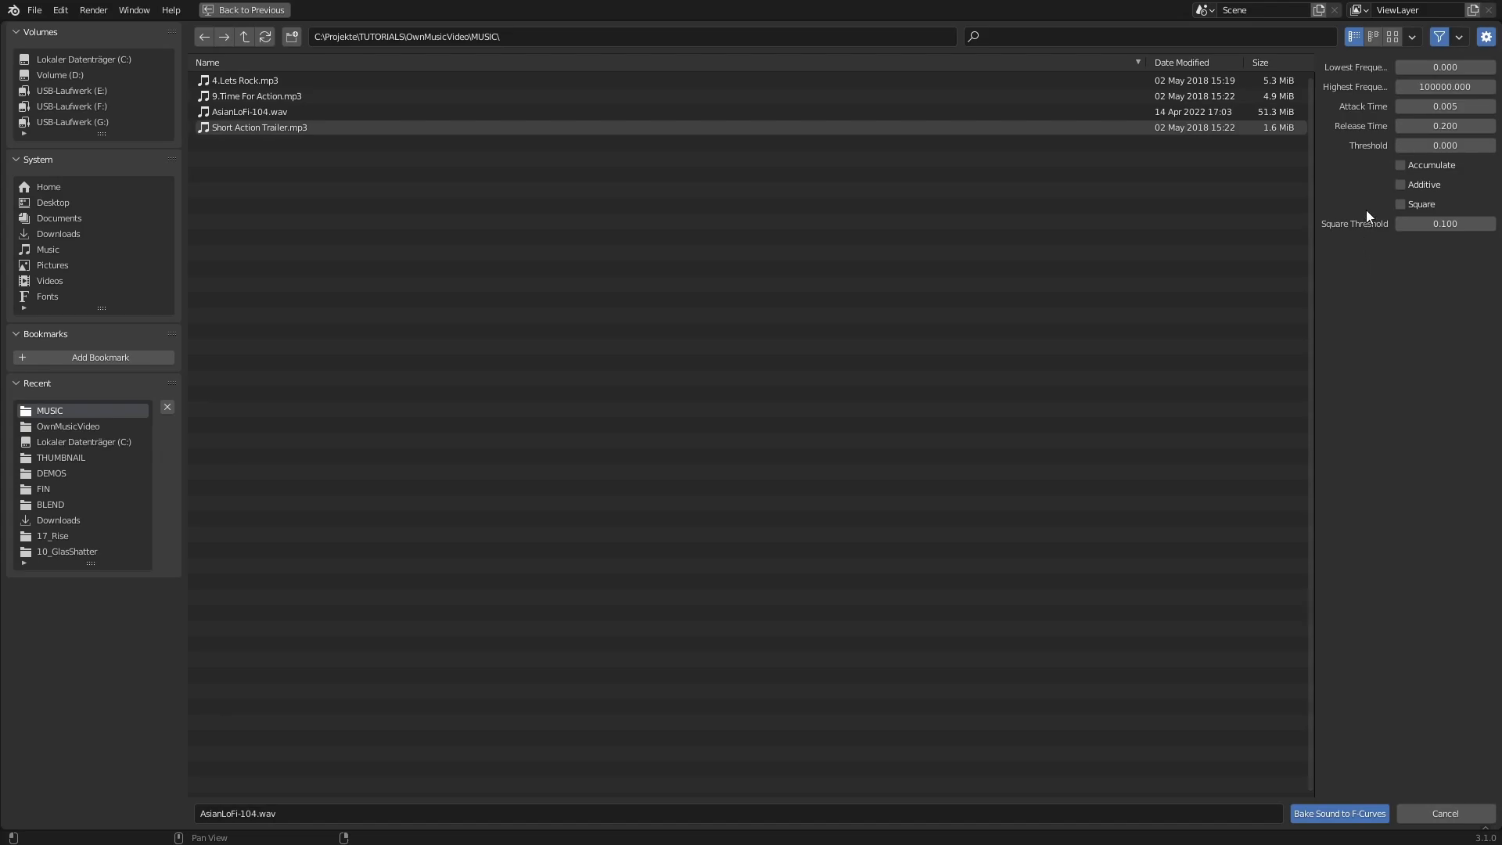
Bake AsianLoFi-104.wav into the X Location curve with Additive enabled
click(1400, 184)
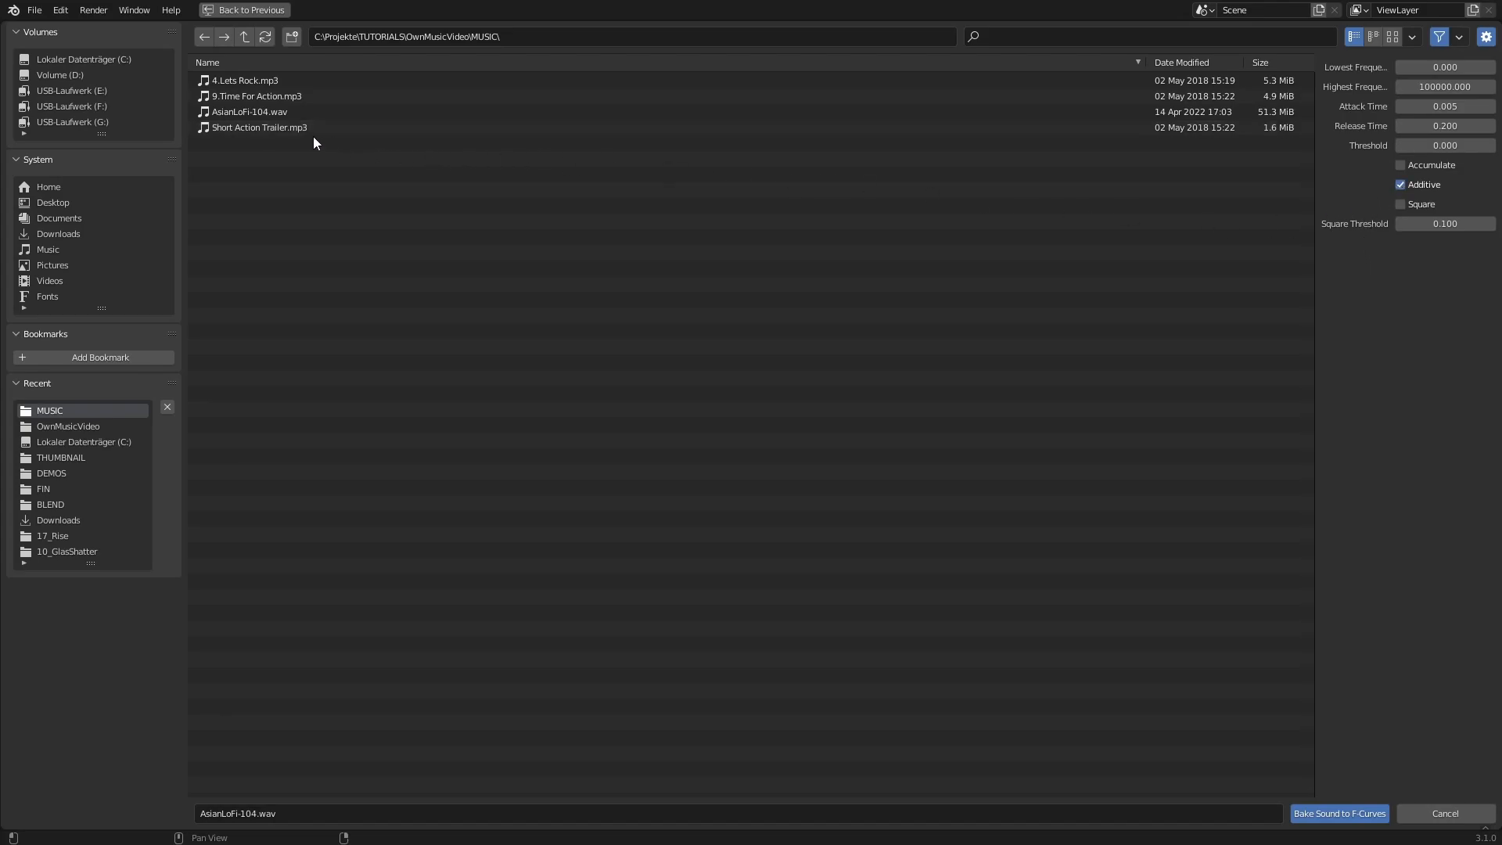
click(249, 111)
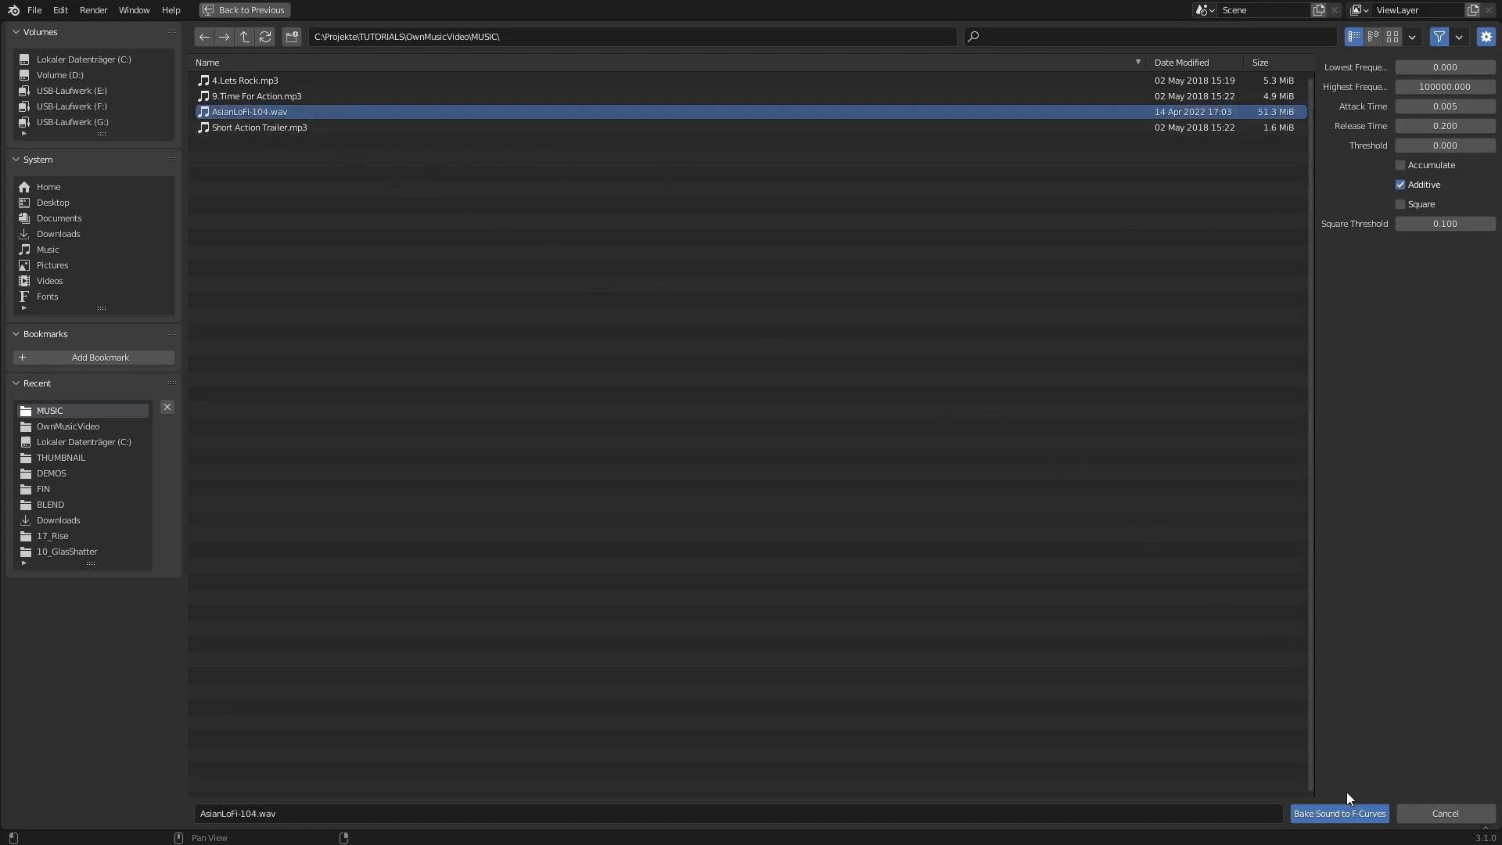
click(1339, 814)
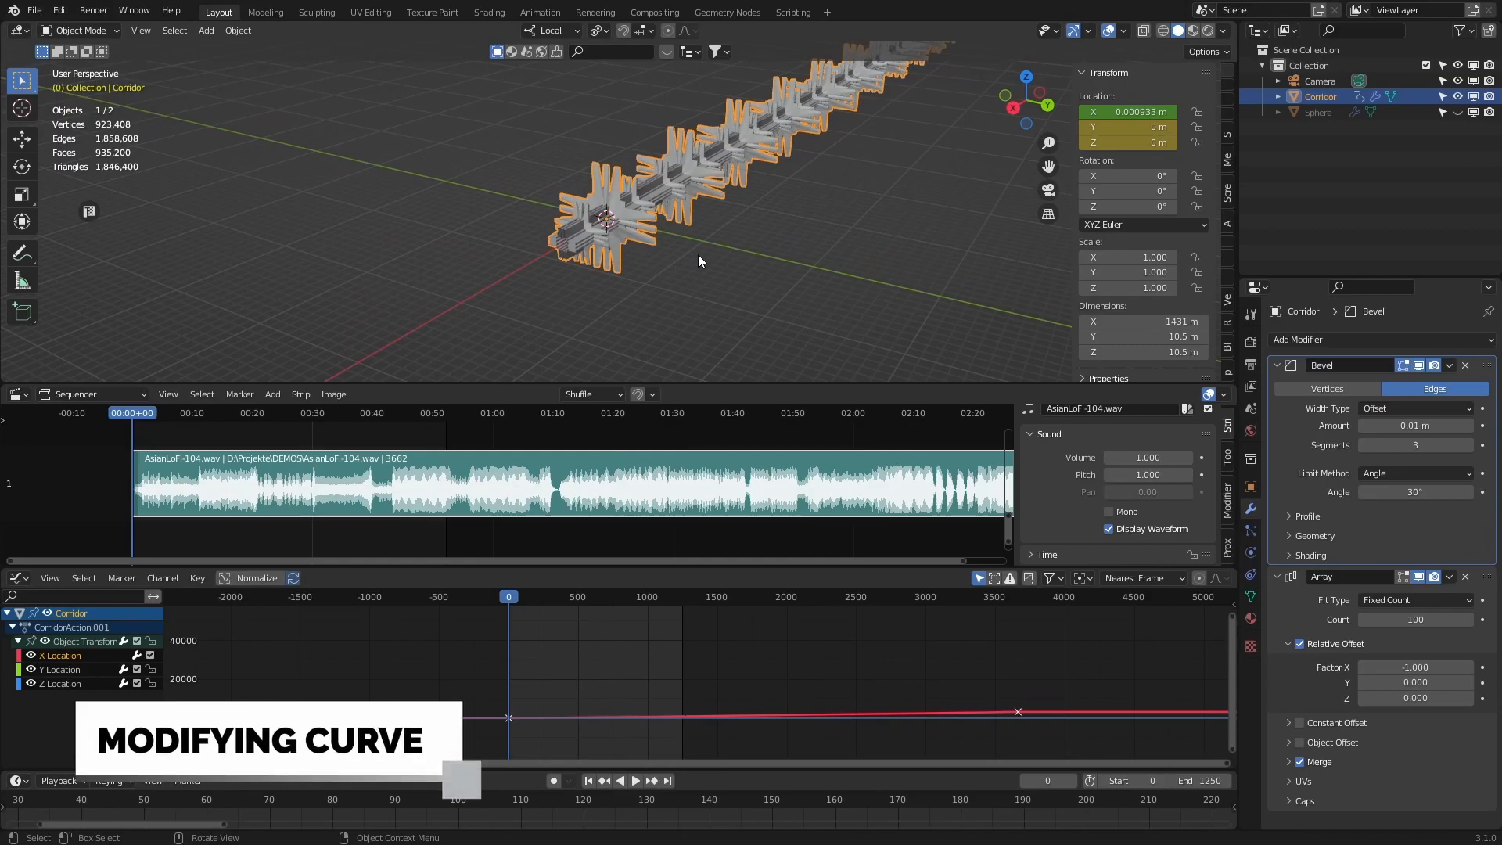
Keyframe the Corridor's rotation and bake AsianLoFi-104.wav into its X Euler Rotation curve
key(I)
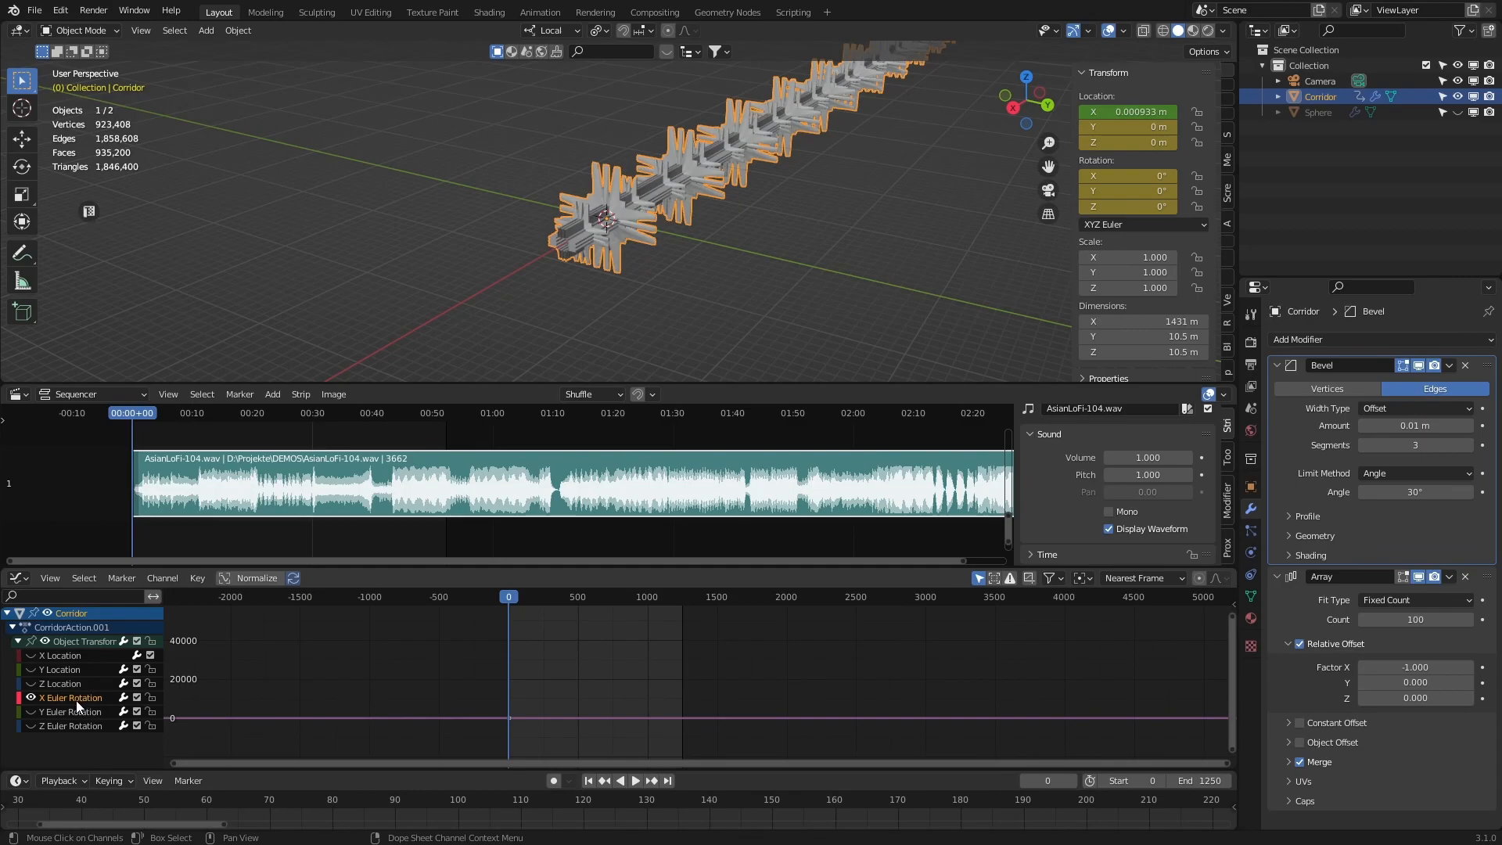
click(197, 578)
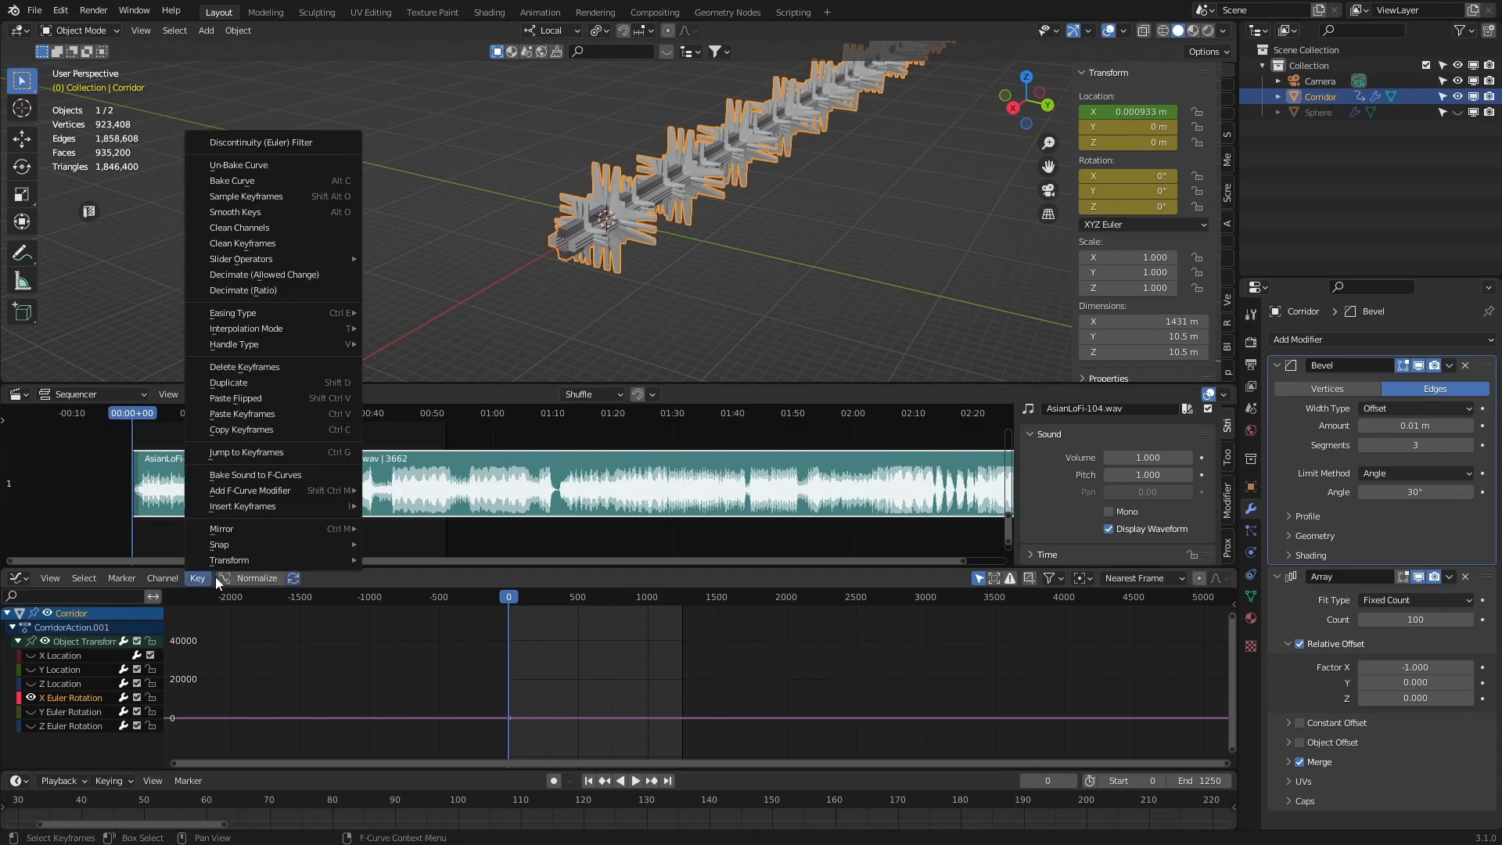
click(255, 474)
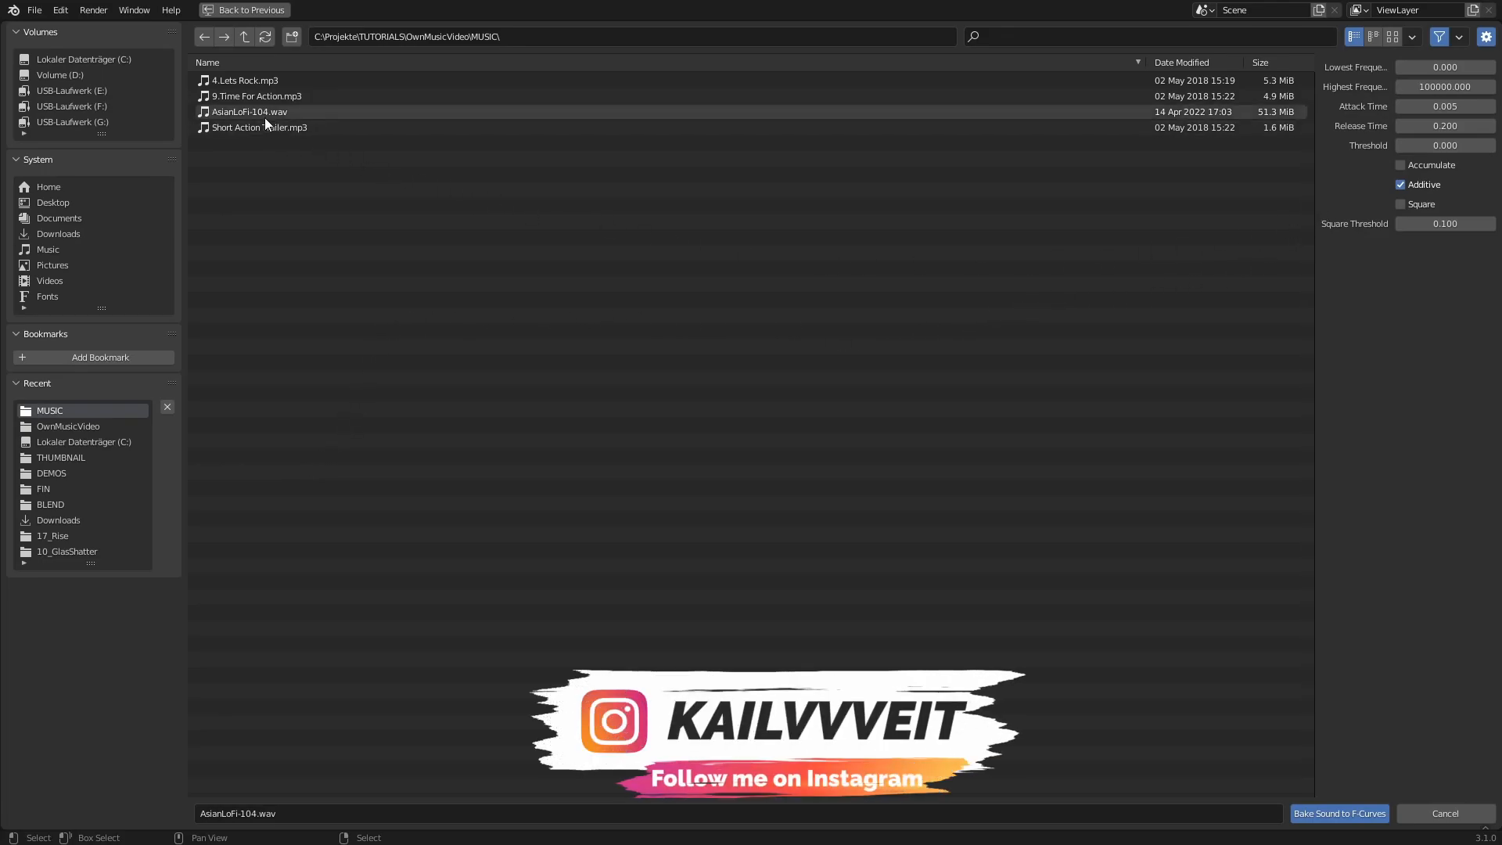
click(1339, 813)
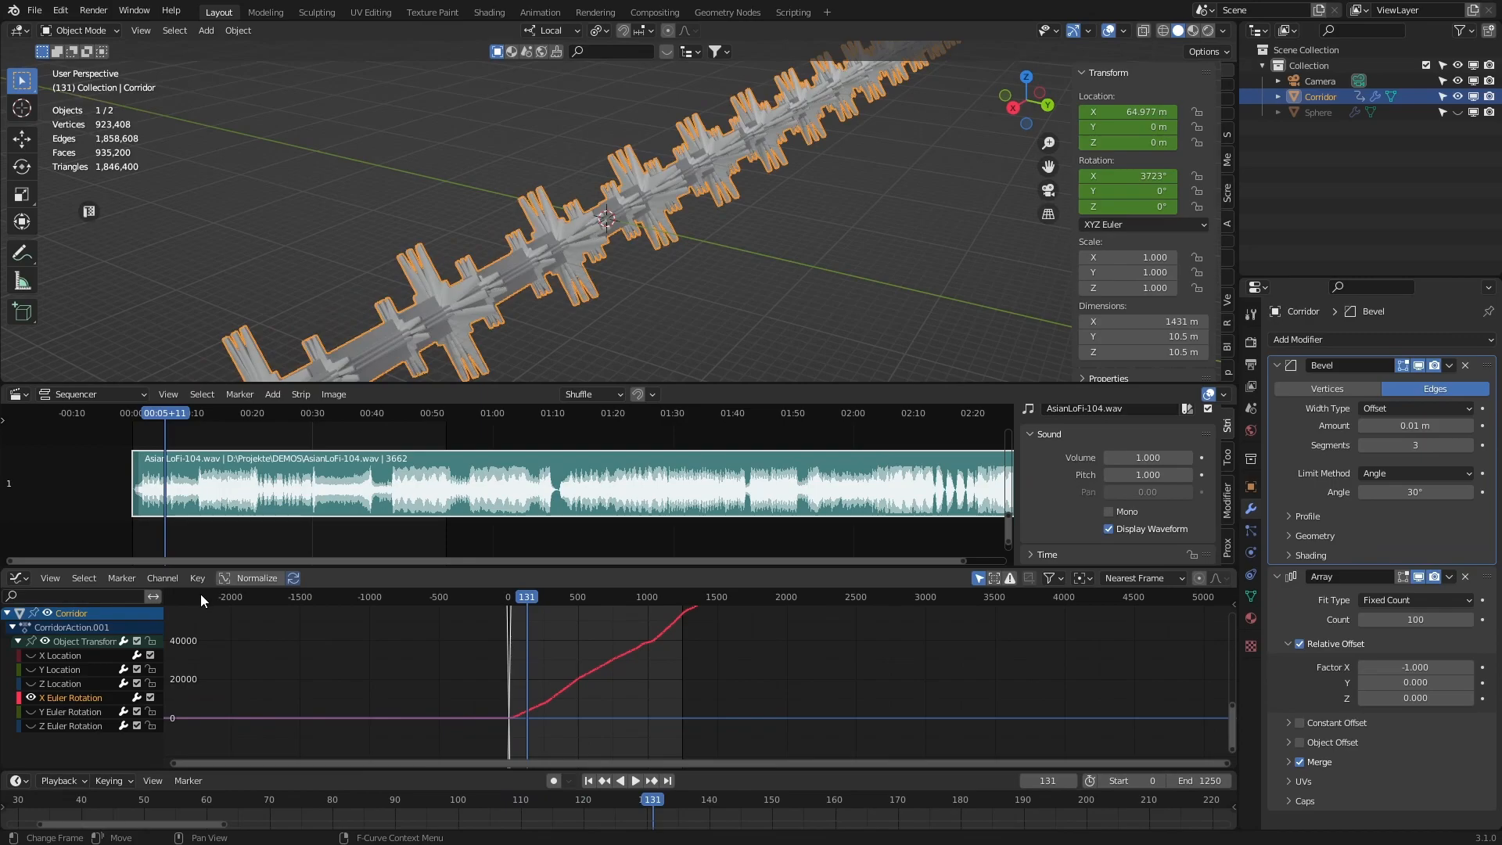
Scale the baked X rotation curve down to a small height and play back the Corridor's motion
click(197, 578)
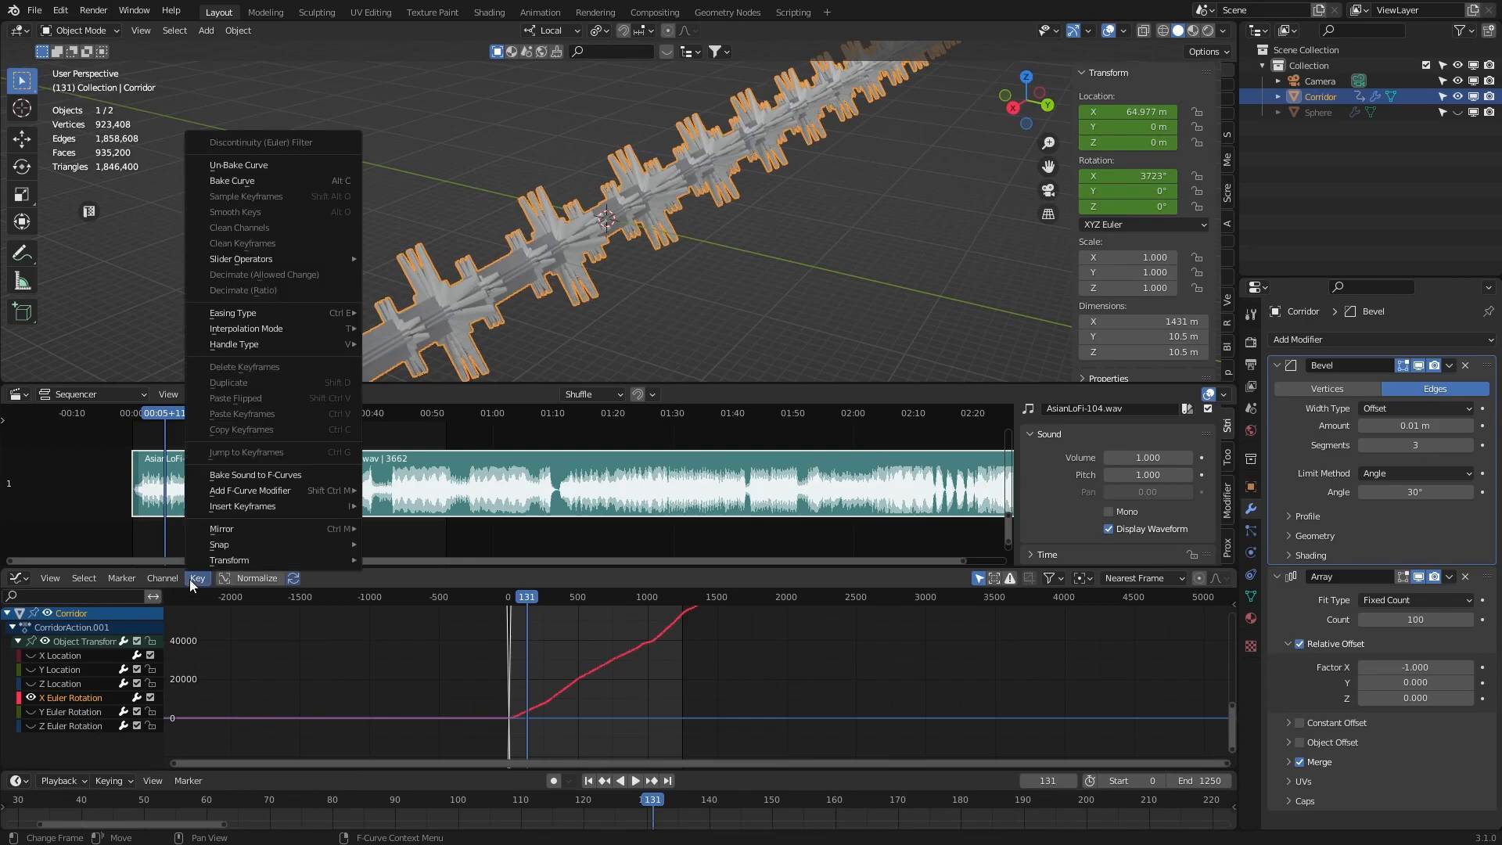
mouse_move(262, 165)
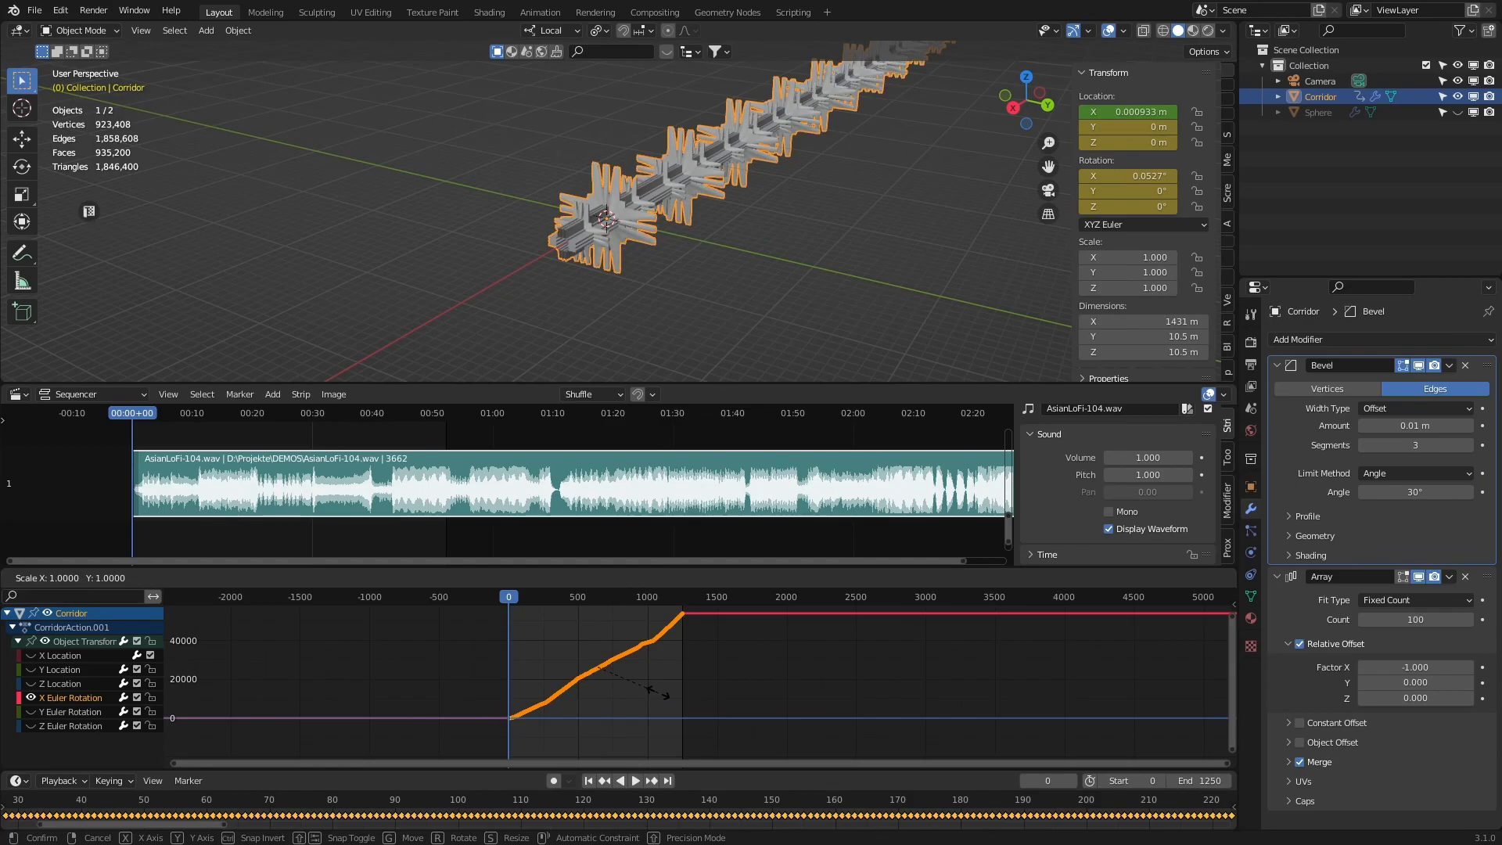
drag(651, 690, 613, 685)
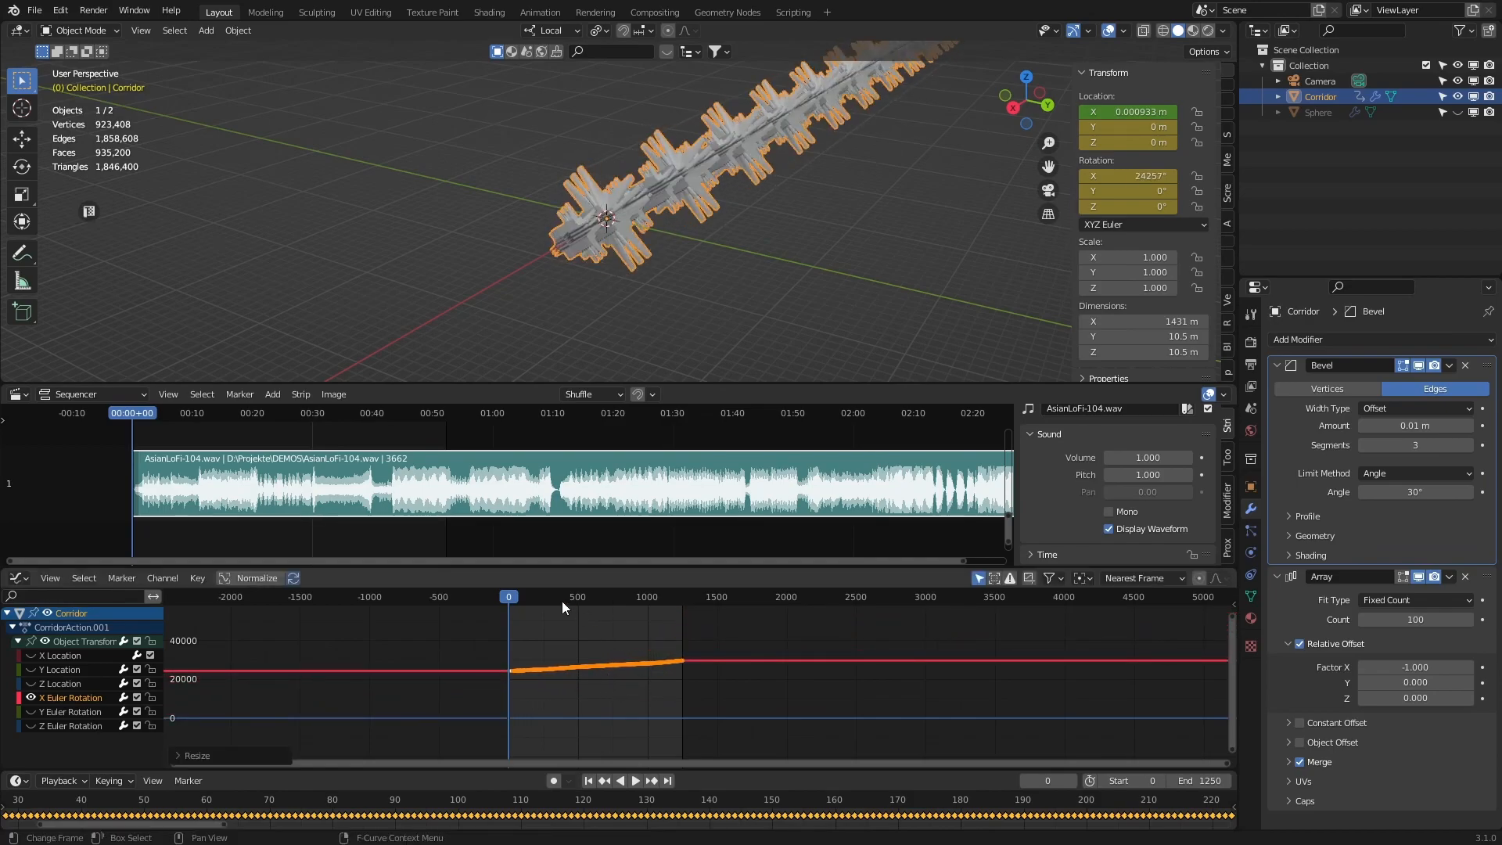
click(636, 780)
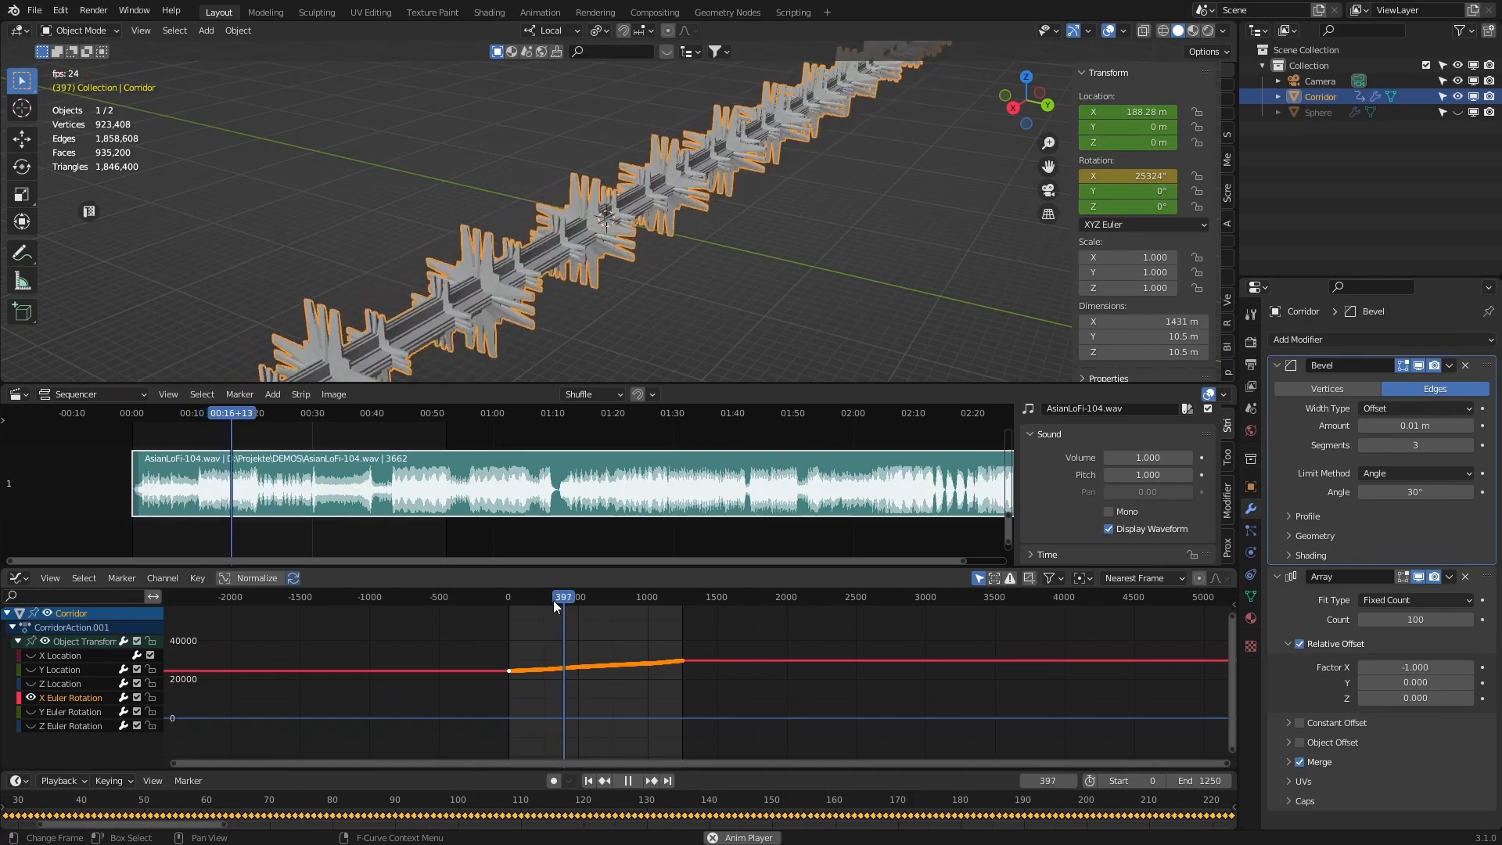
click(728, 12)
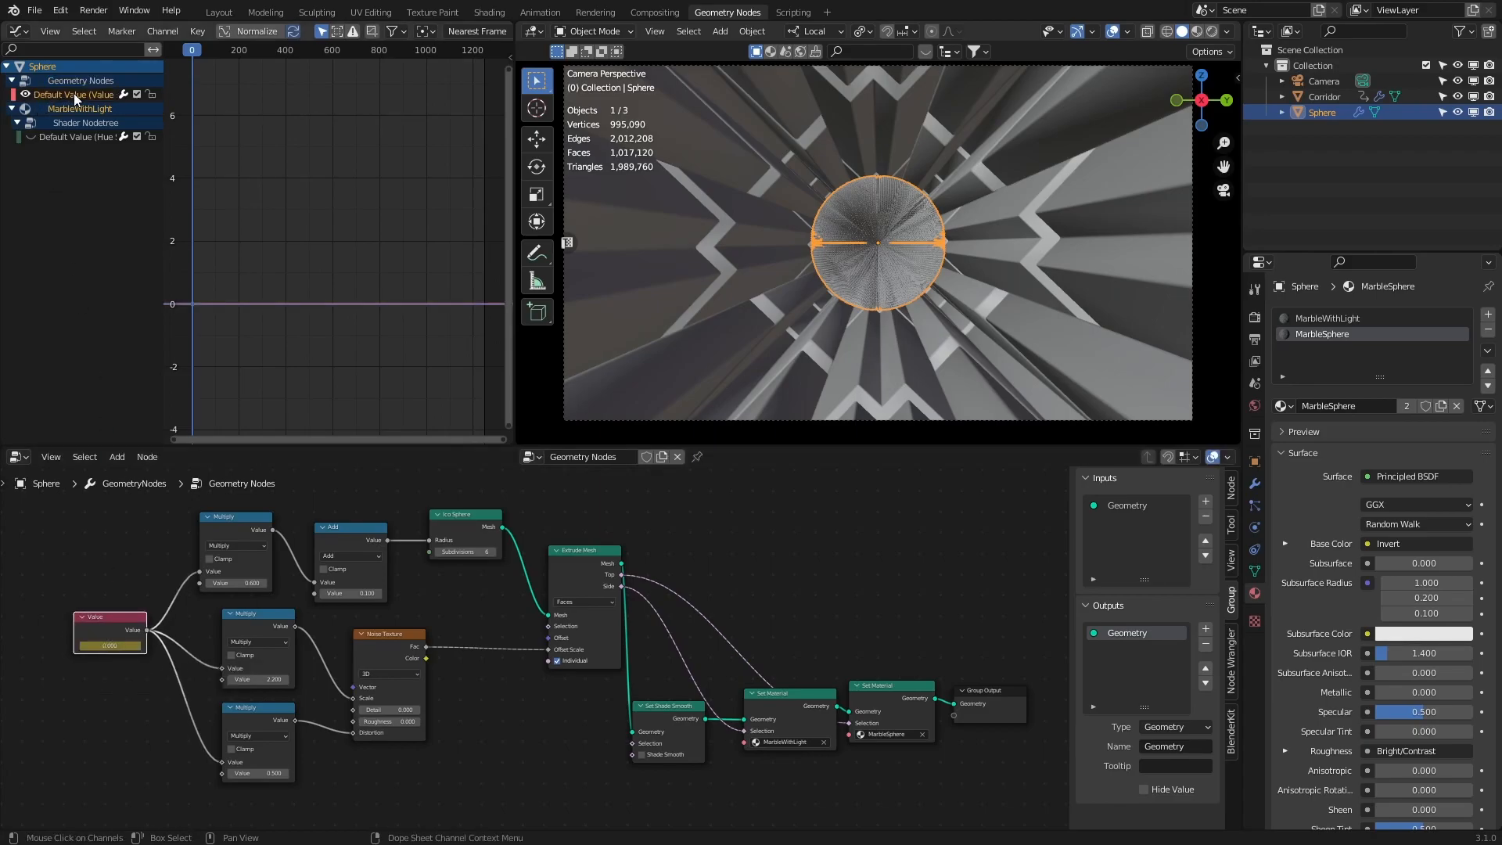
Start Bake Sound to F-Curves on the Sphere's geometry-nodes Default Value channel
click(194, 30)
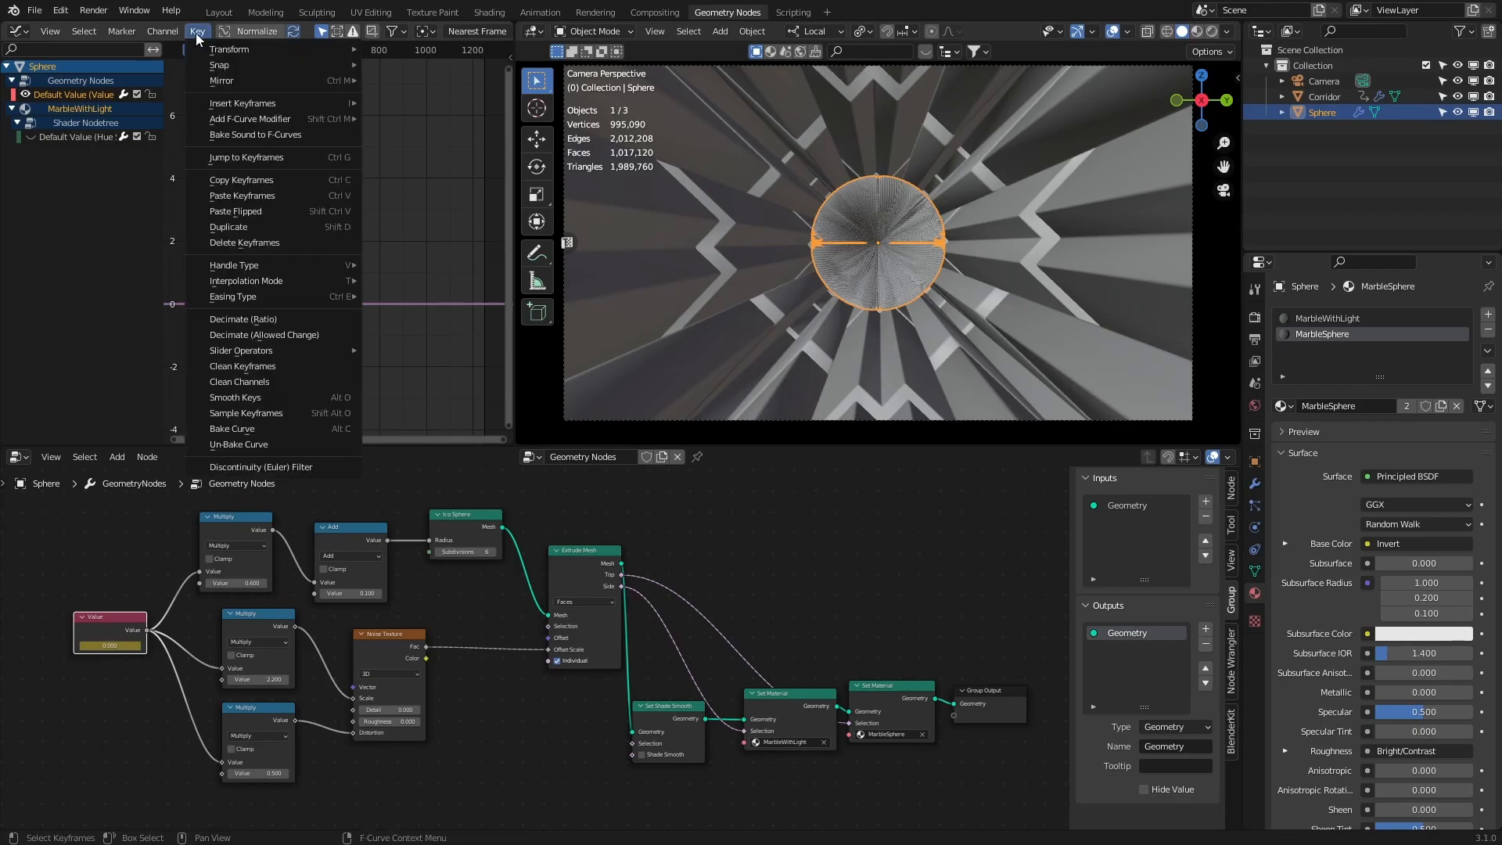
mouse_move(231, 134)
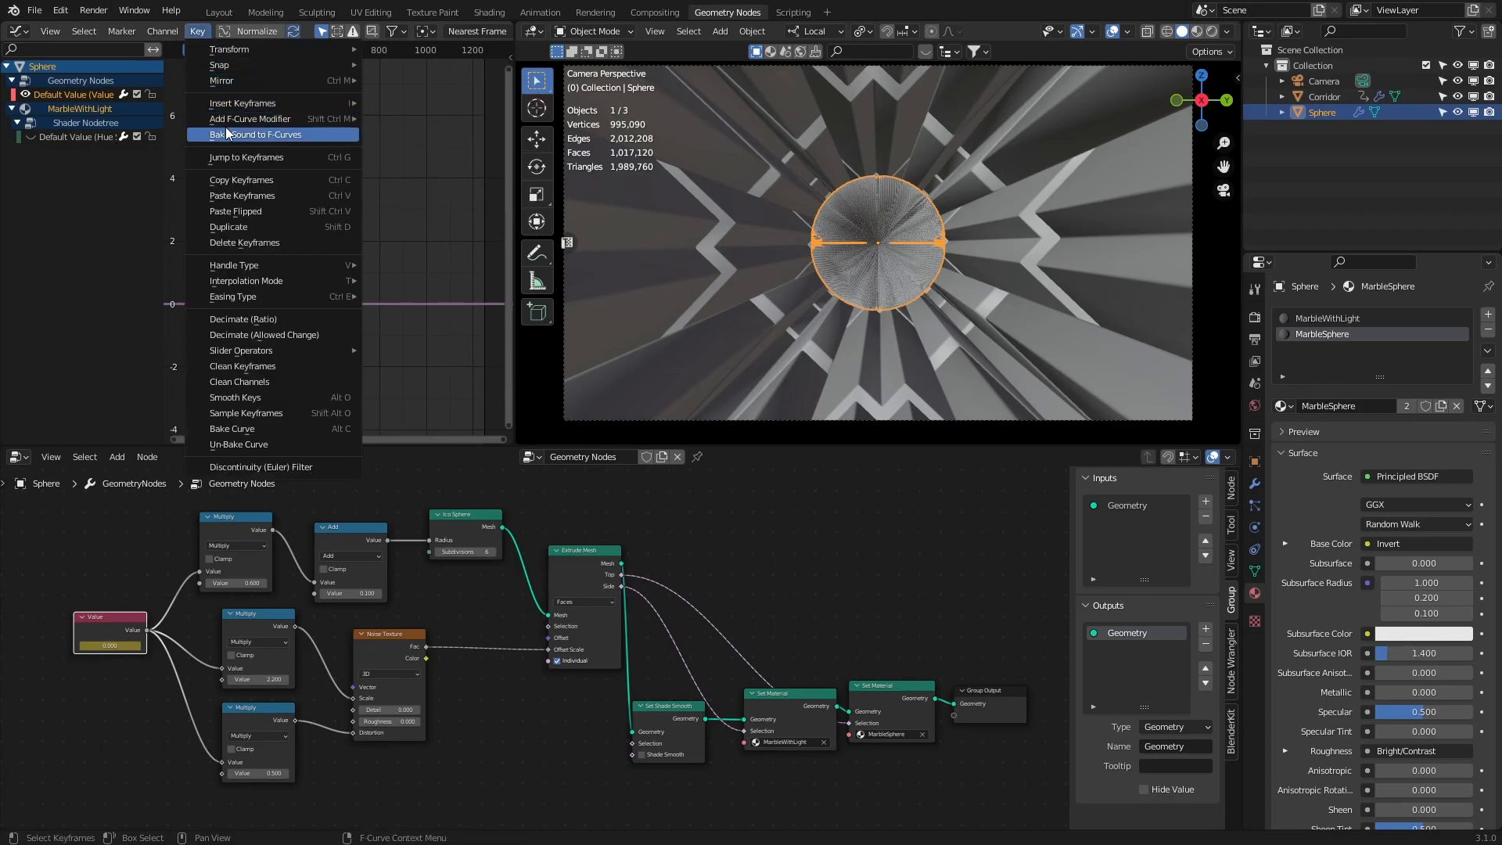
click(251, 135)
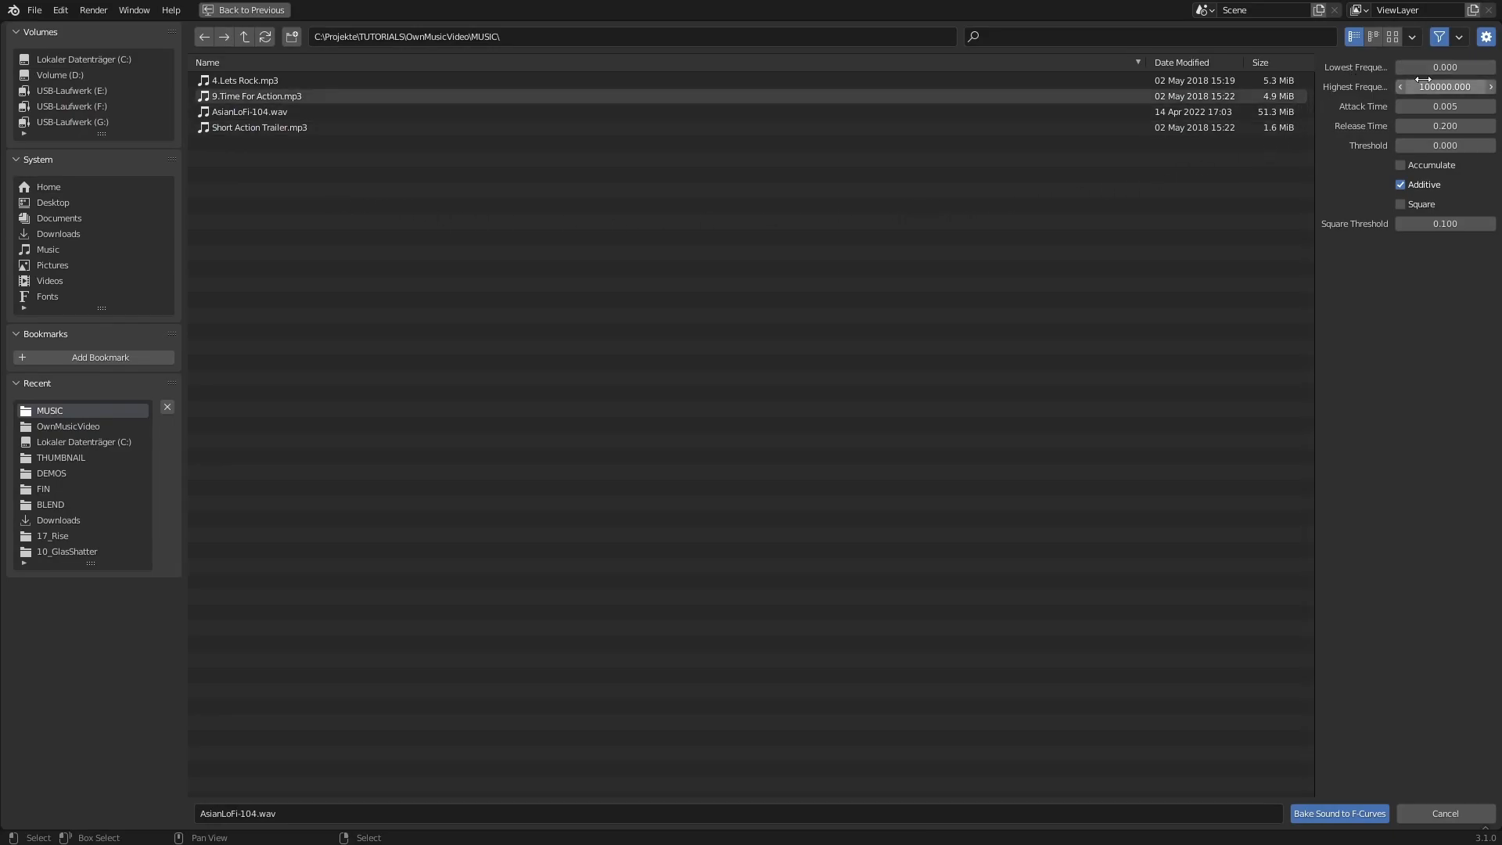
Bake AsianLoFi-104.wav into the Sphere's Value curve and play the animation to watch it react
double_click(1443, 86)
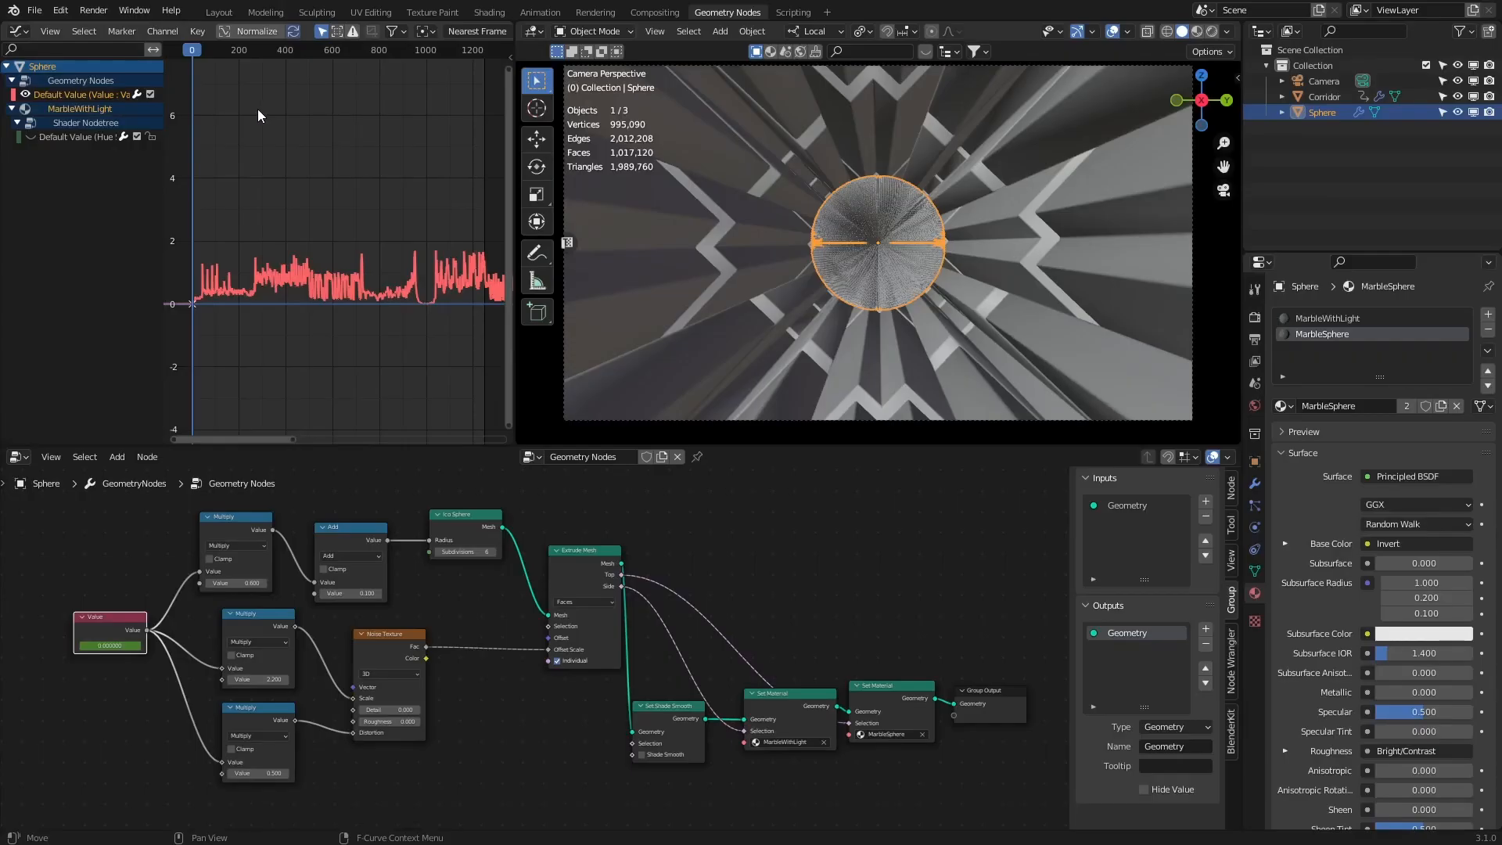
mouse_move(314, 294)
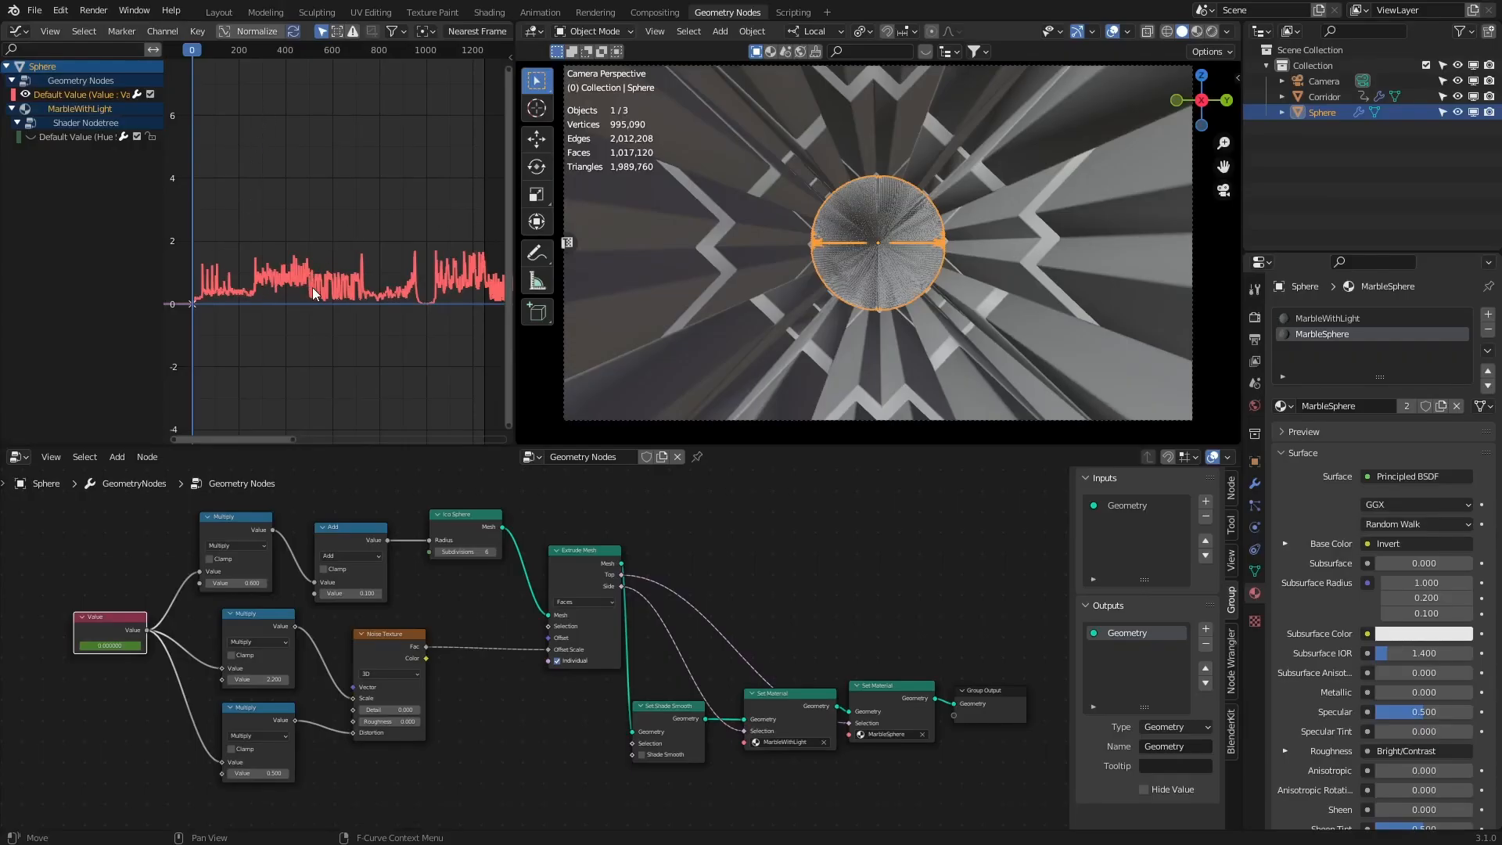
key(Space)
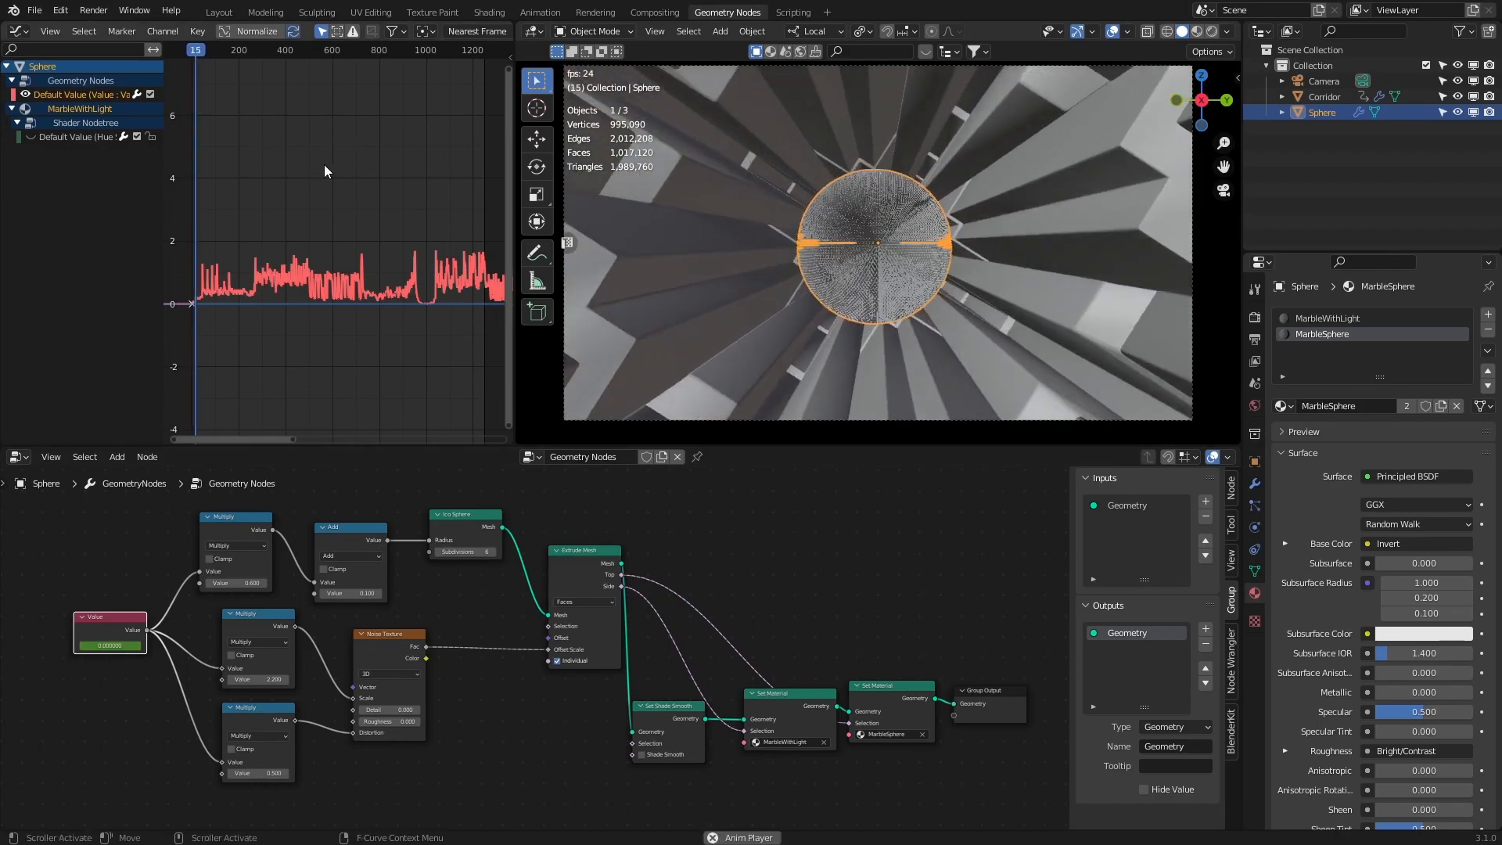